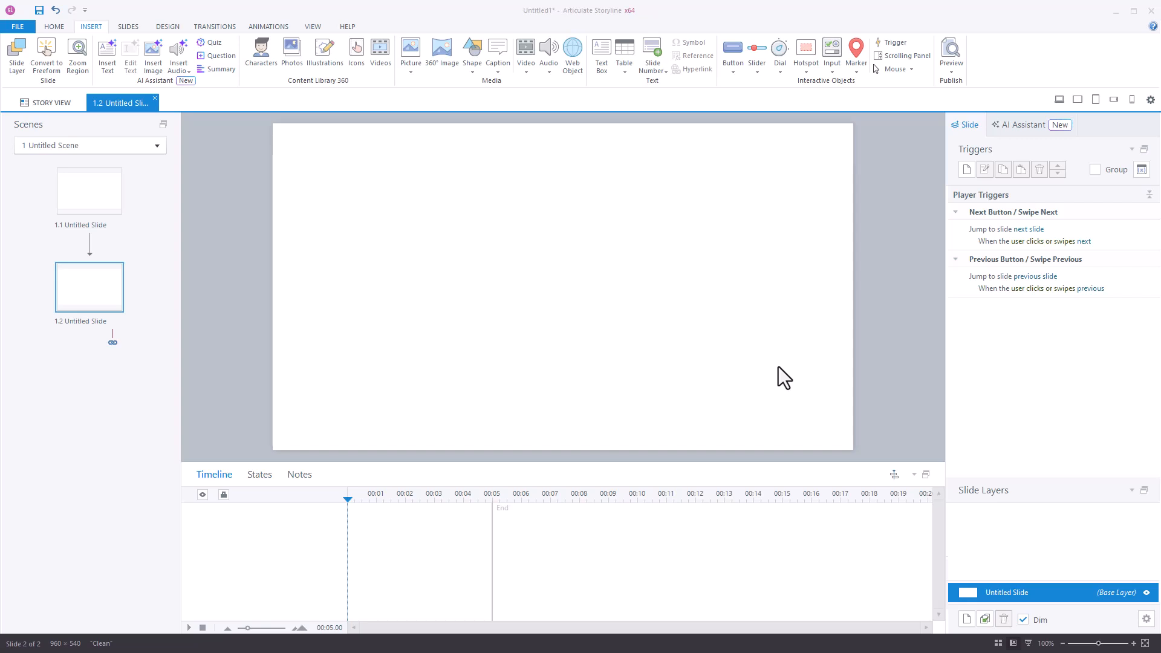
pyautogui.moveTo(658, 330)
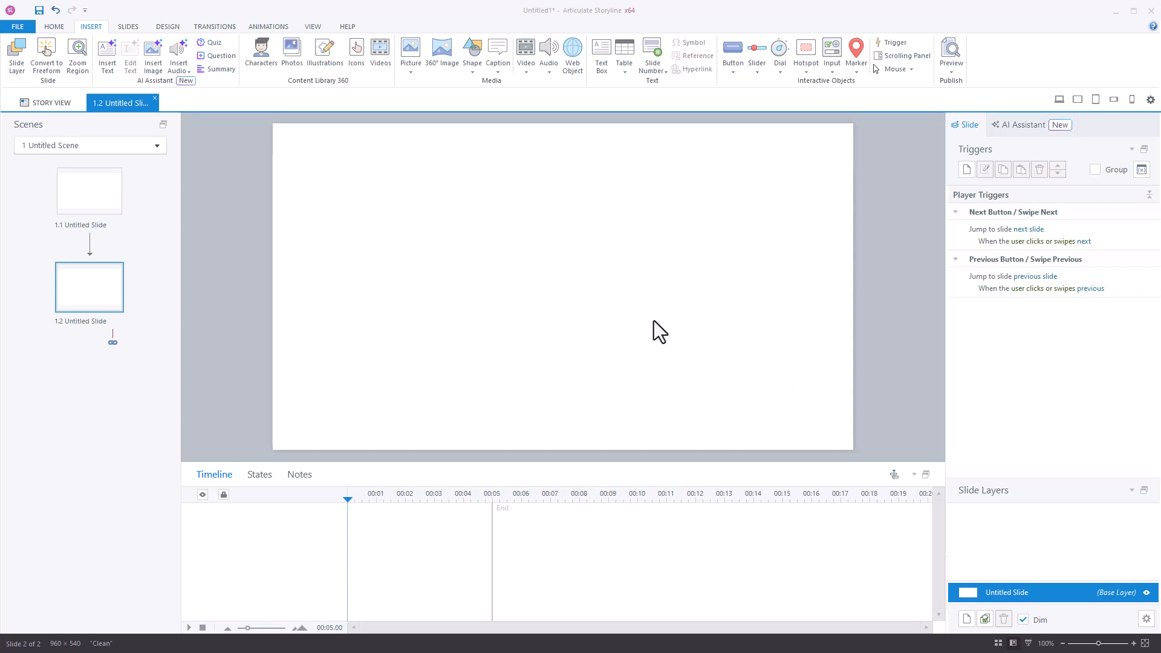
pyautogui.moveTo(655, 311)
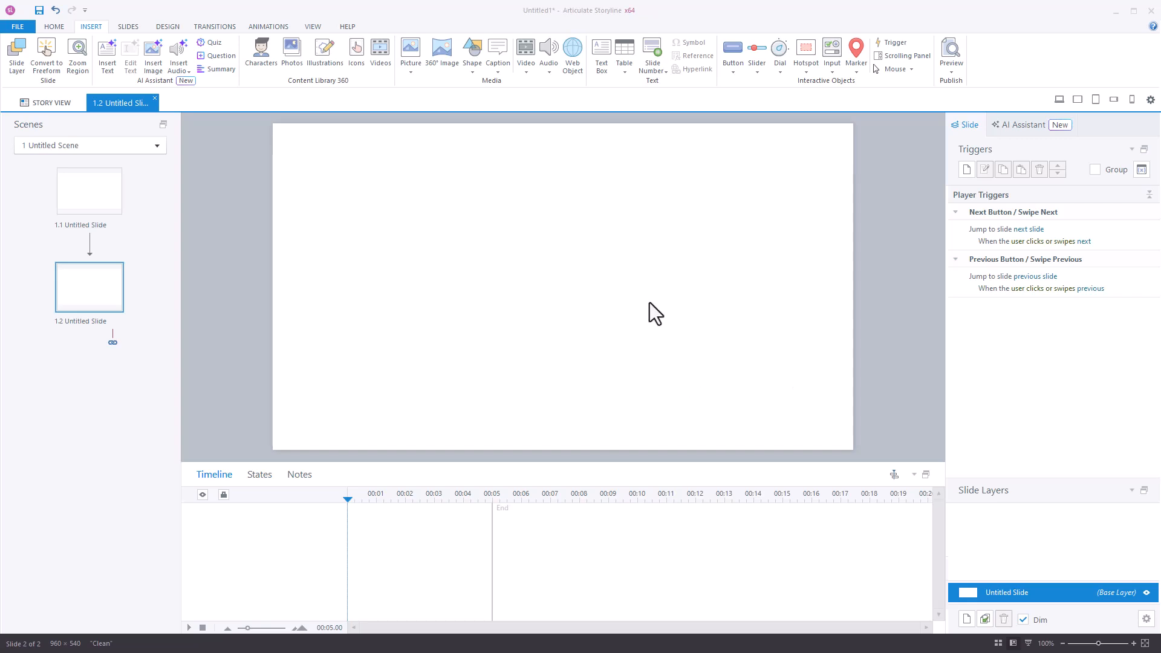
pyautogui.moveTo(153, 52)
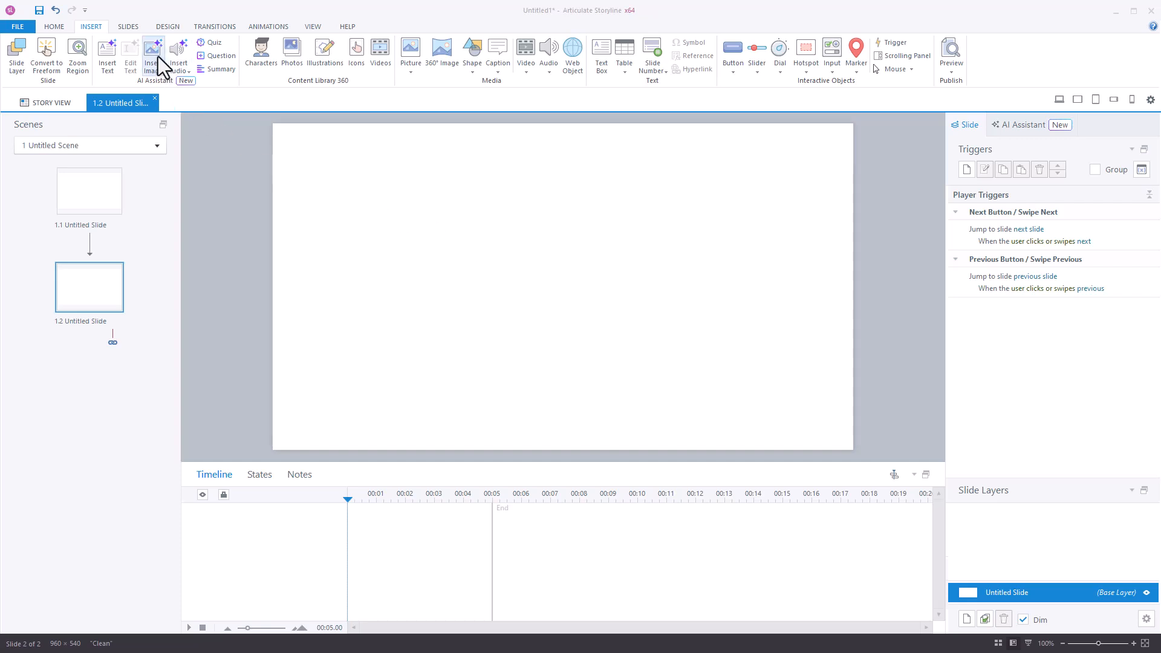
# Generate AI images from the prompt 'a woman on a cell phone' in Vector Illustration style
pyautogui.click(154, 52)
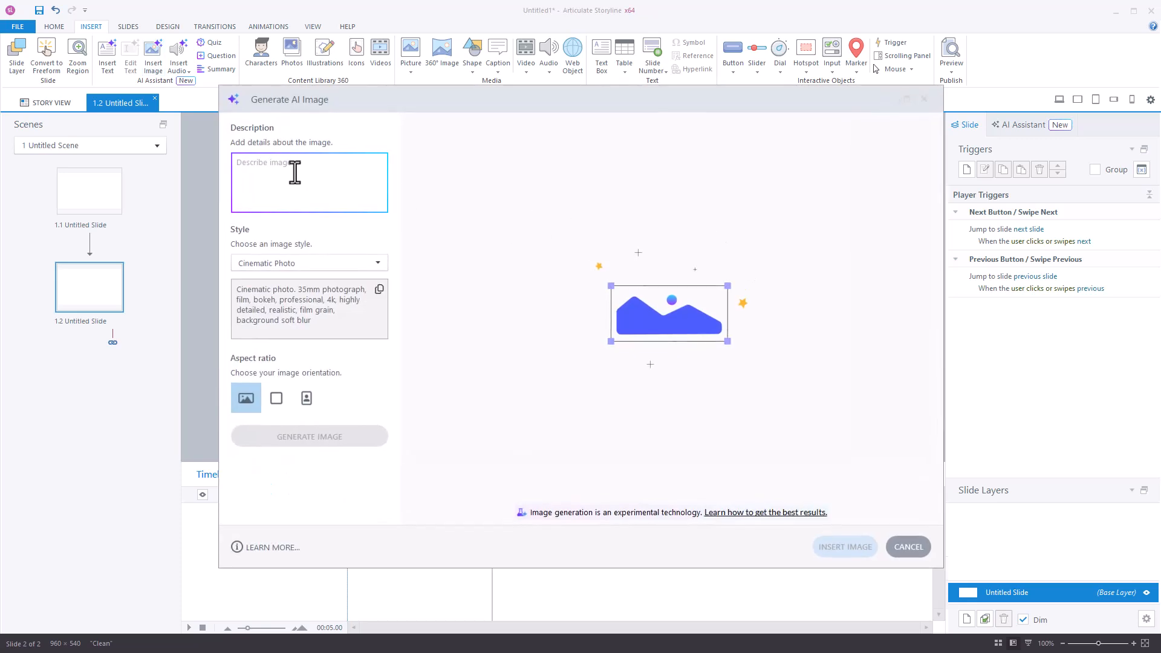
pyautogui.write('a woman on a')
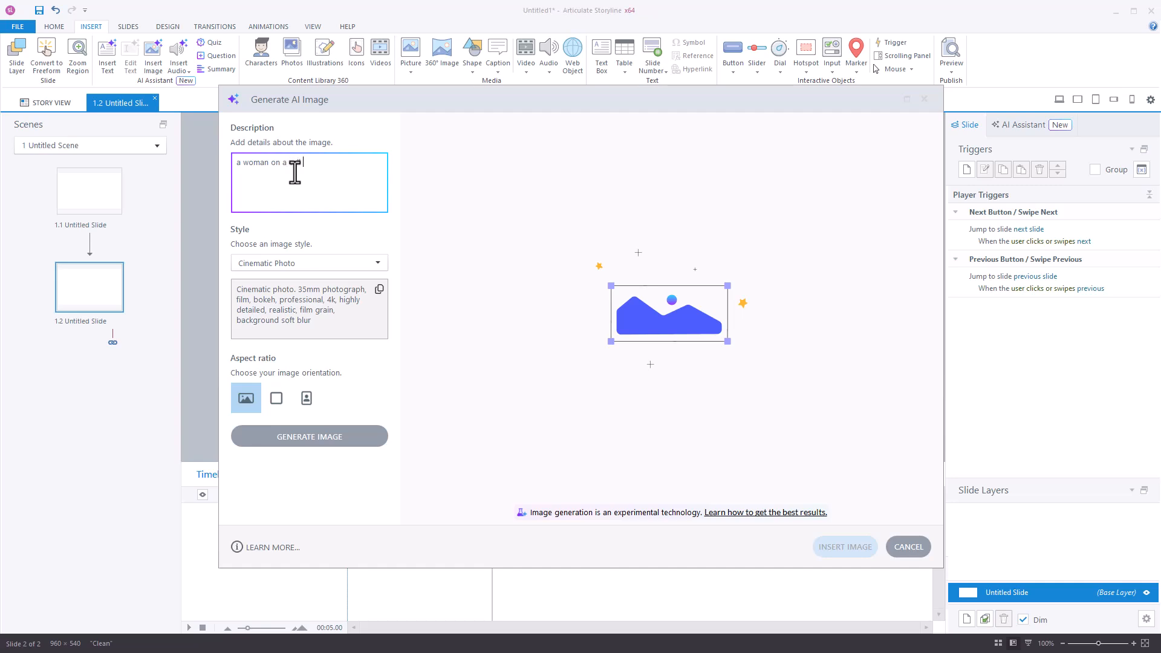
pyautogui.write('phone')
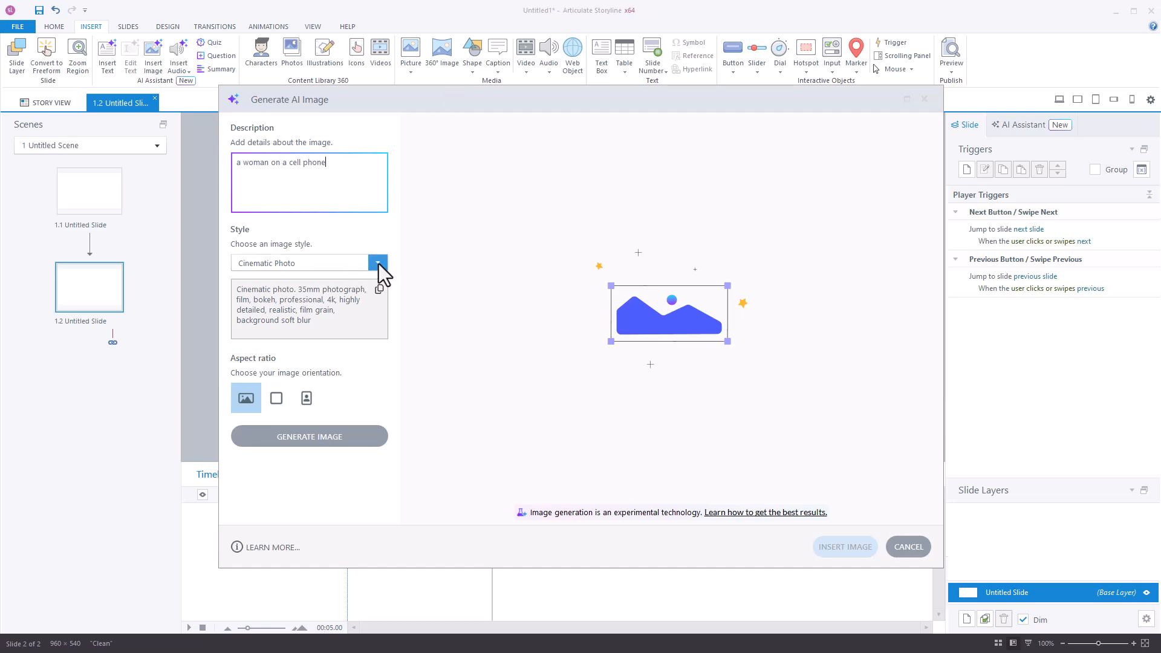
pyautogui.click(377, 262)
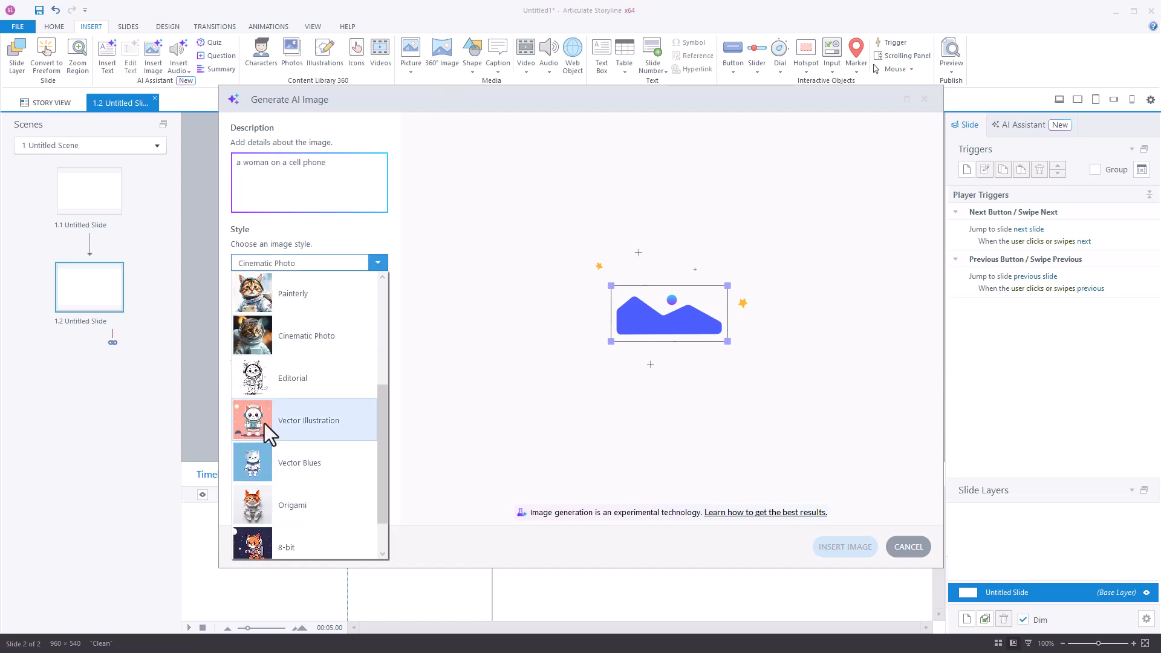
pyautogui.click(306, 420)
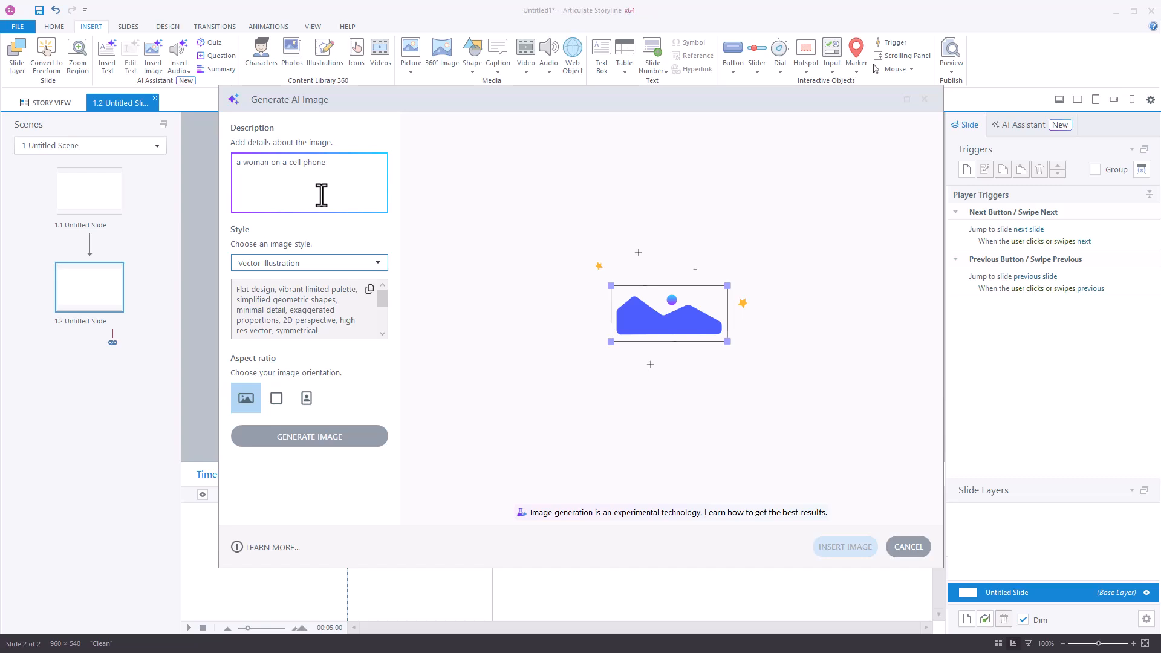
pyautogui.moveTo(331, 454)
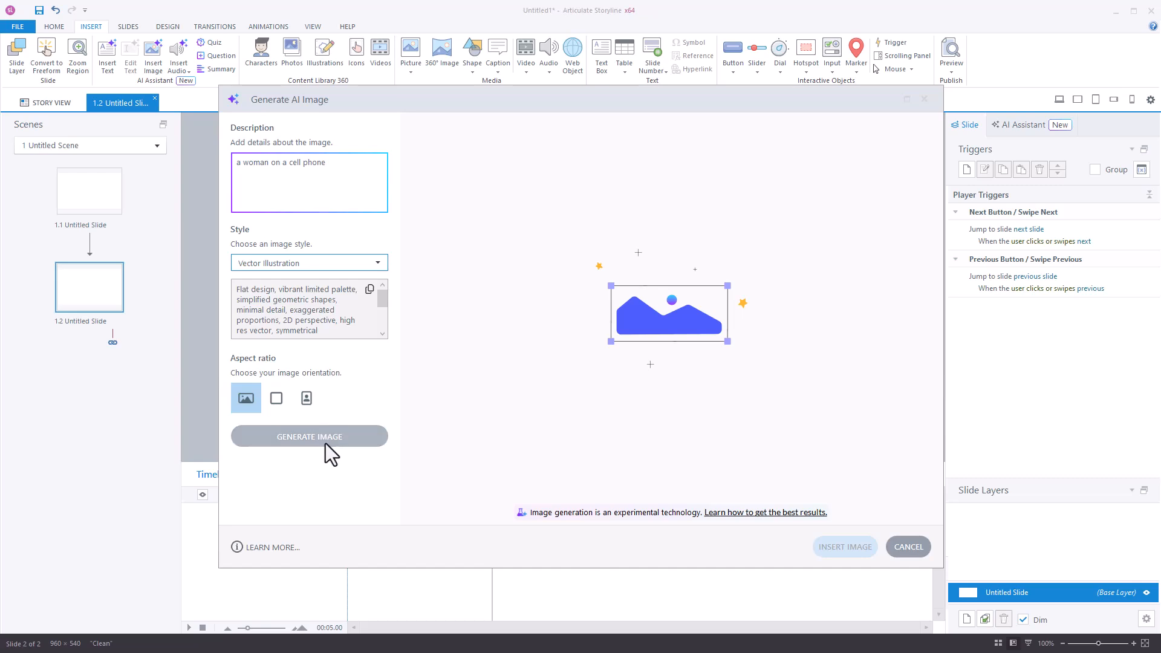
pyautogui.click(308, 437)
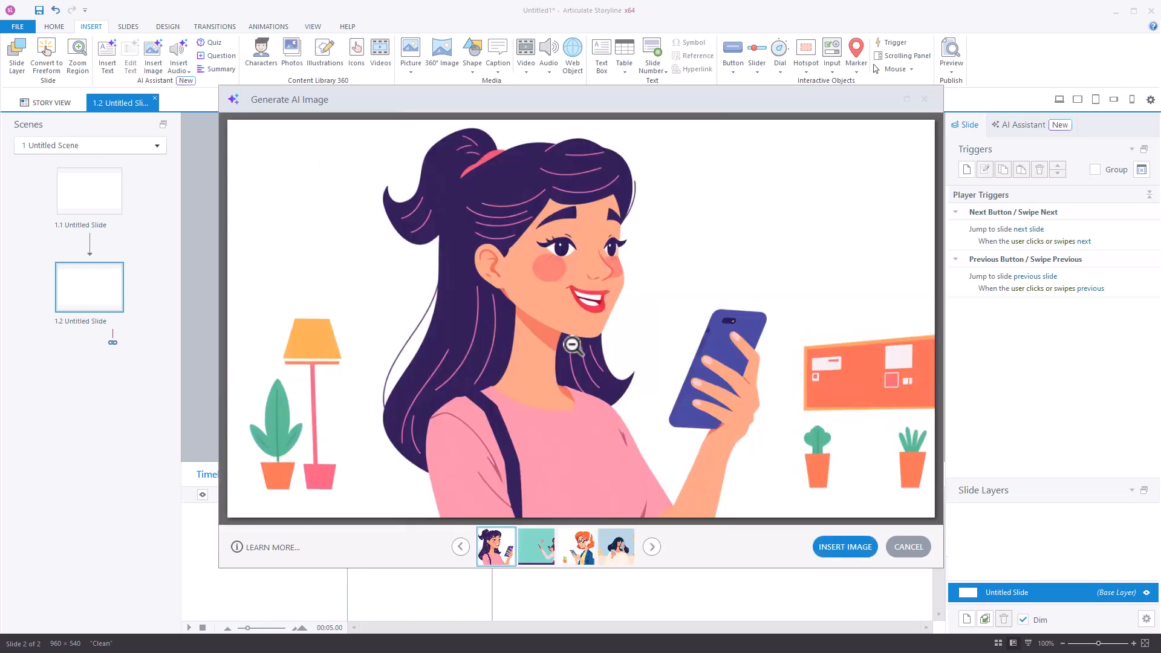
pyautogui.moveTo(680, 433)
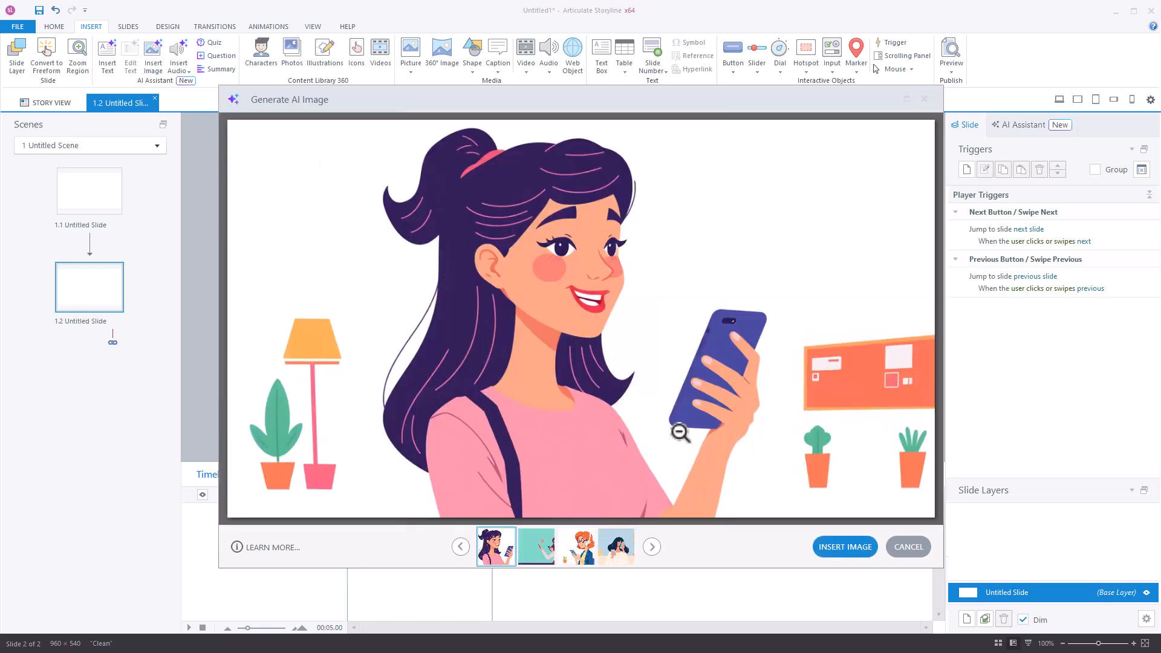
pyautogui.moveTo(653, 280)
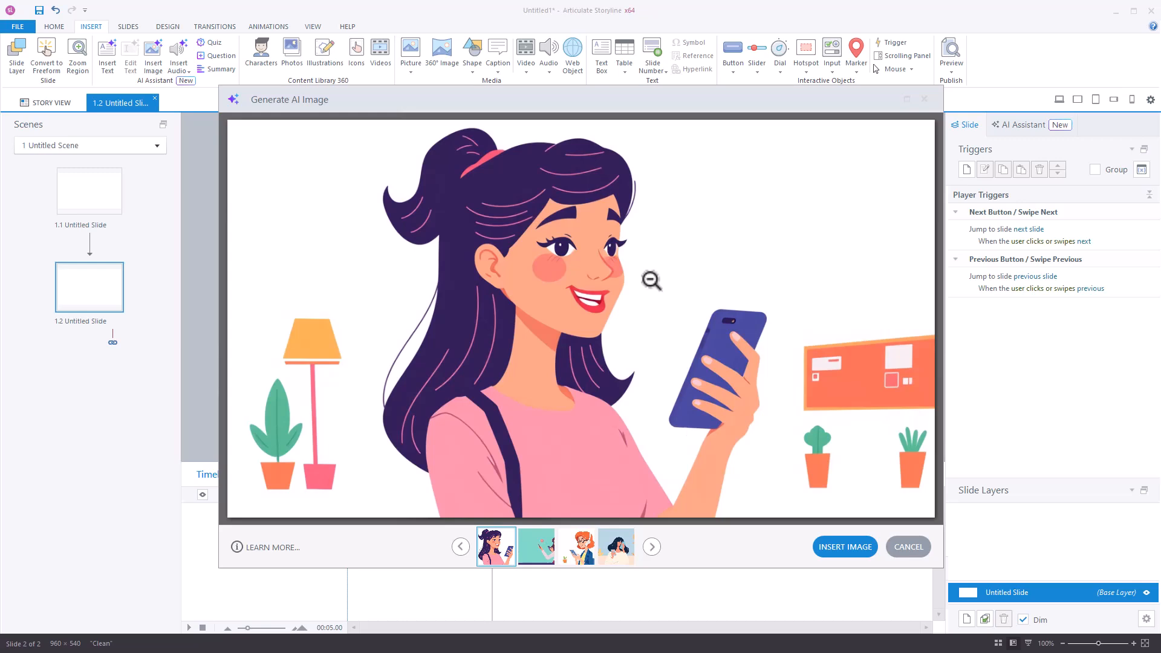
pyautogui.moveTo(627, 465)
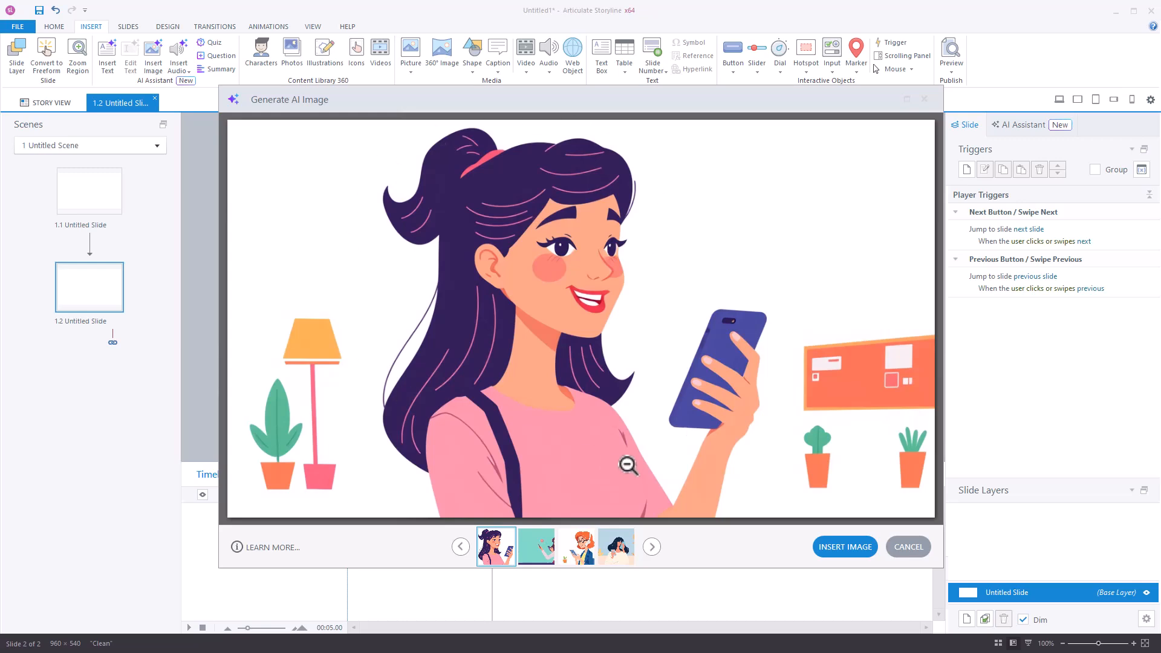
pyautogui.moveTo(331, 368)
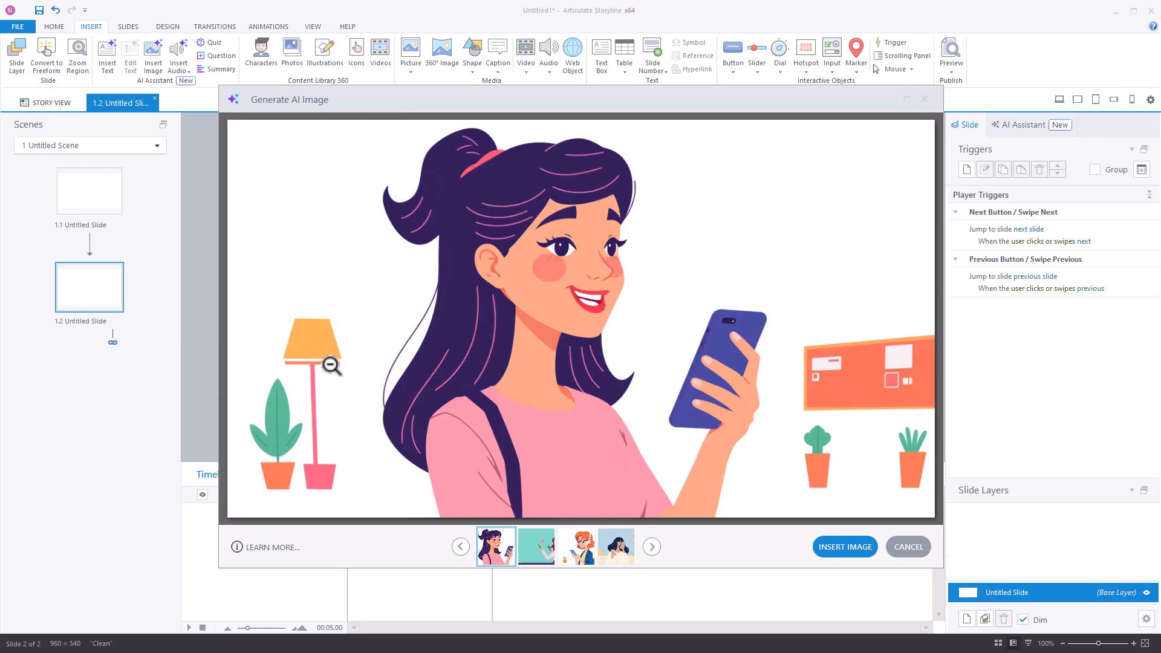
pyautogui.moveTo(878, 363)
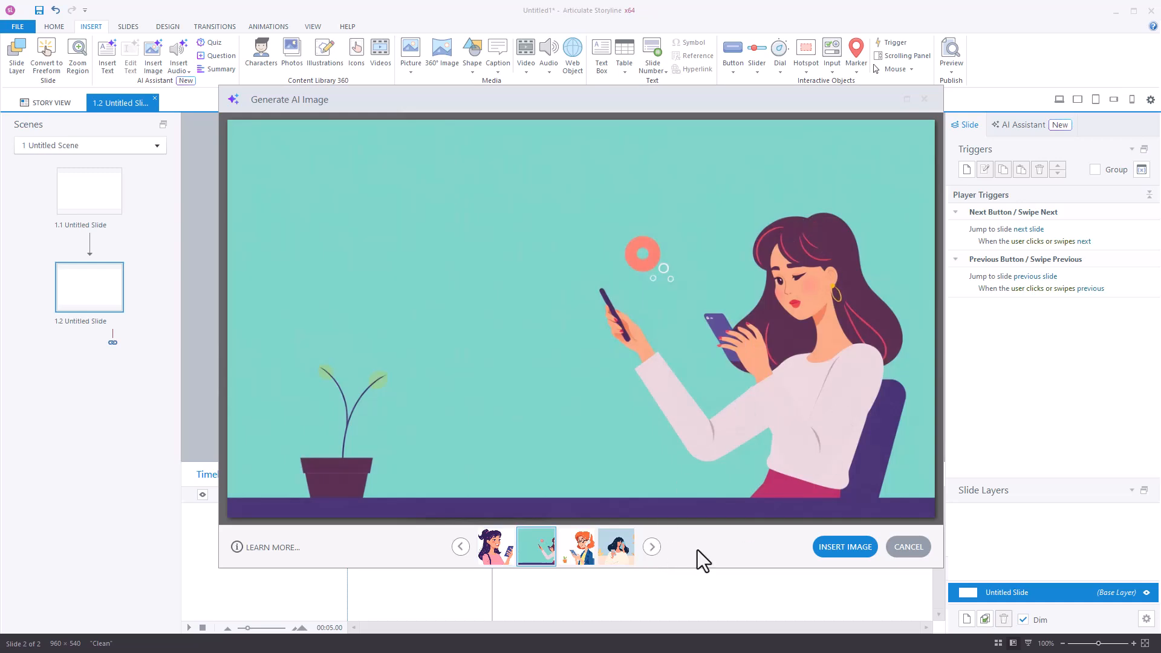
# Preview the red-haired headset woman and the blue-background woman, then return to the first illustration
pyautogui.click(576, 547)
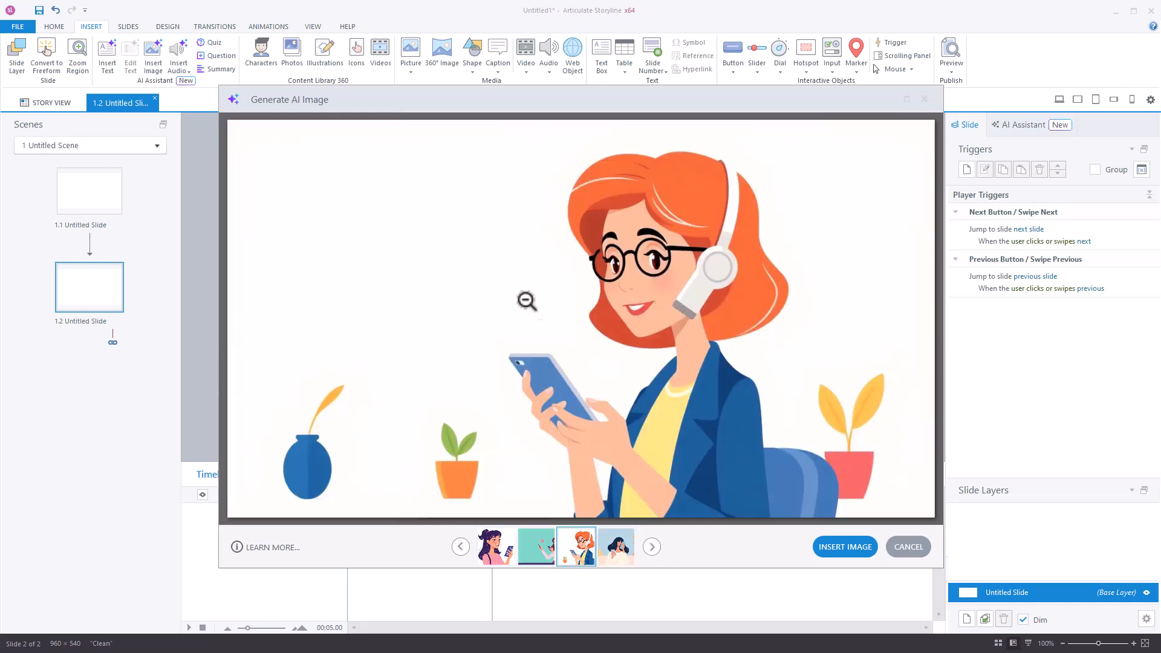
pyautogui.moveTo(648, 193)
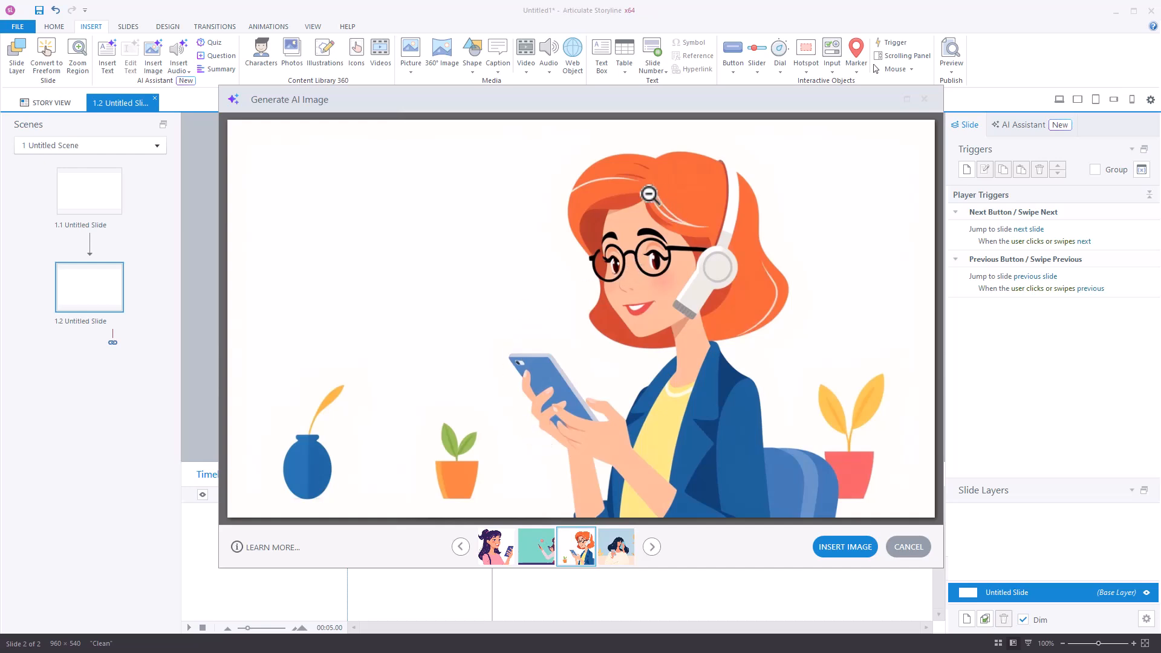
pyautogui.moveTo(600, 257)
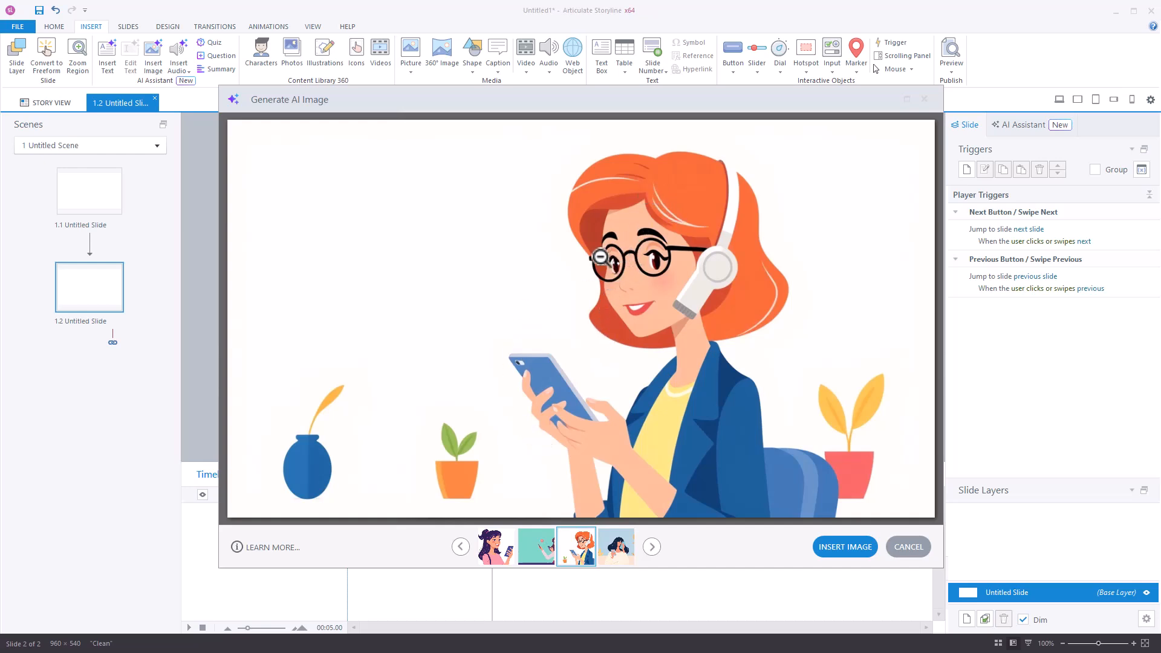
pyautogui.moveTo(600, 266)
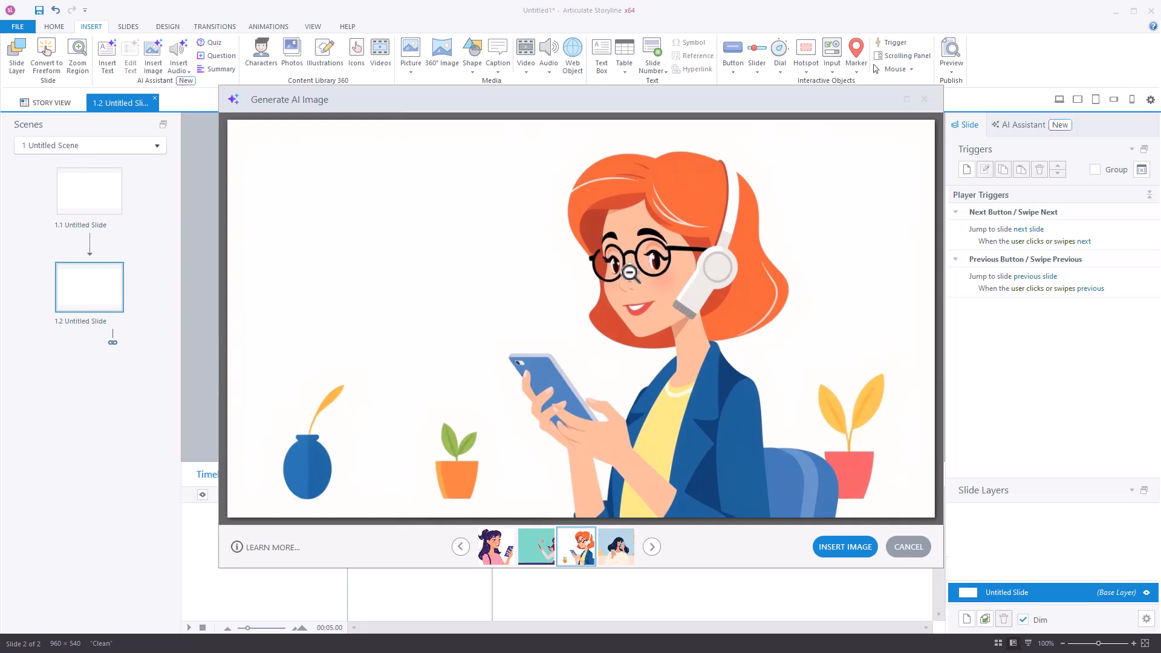
pyautogui.click(615, 546)
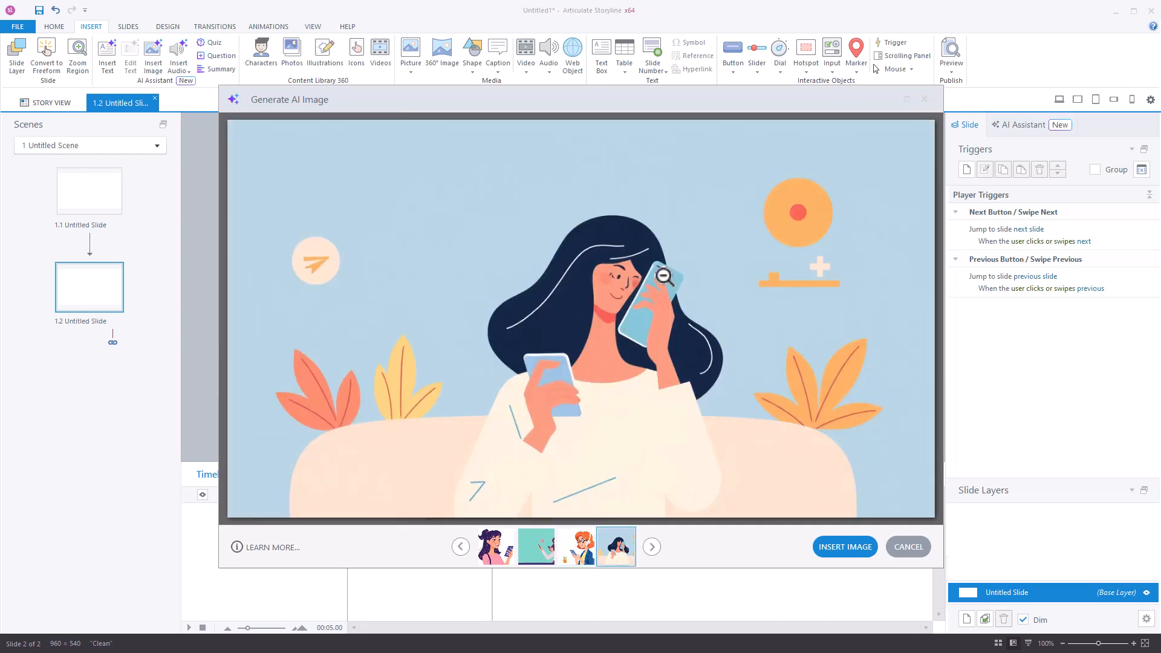
pyautogui.click(495, 547)
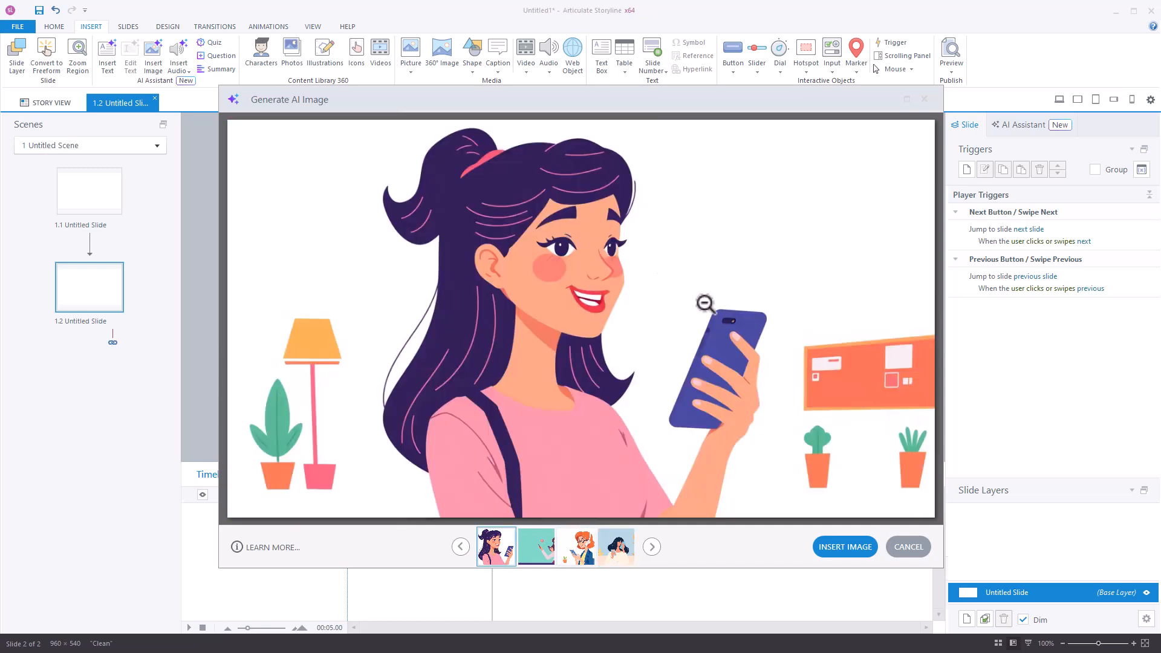
pyautogui.moveTo(559, 236)
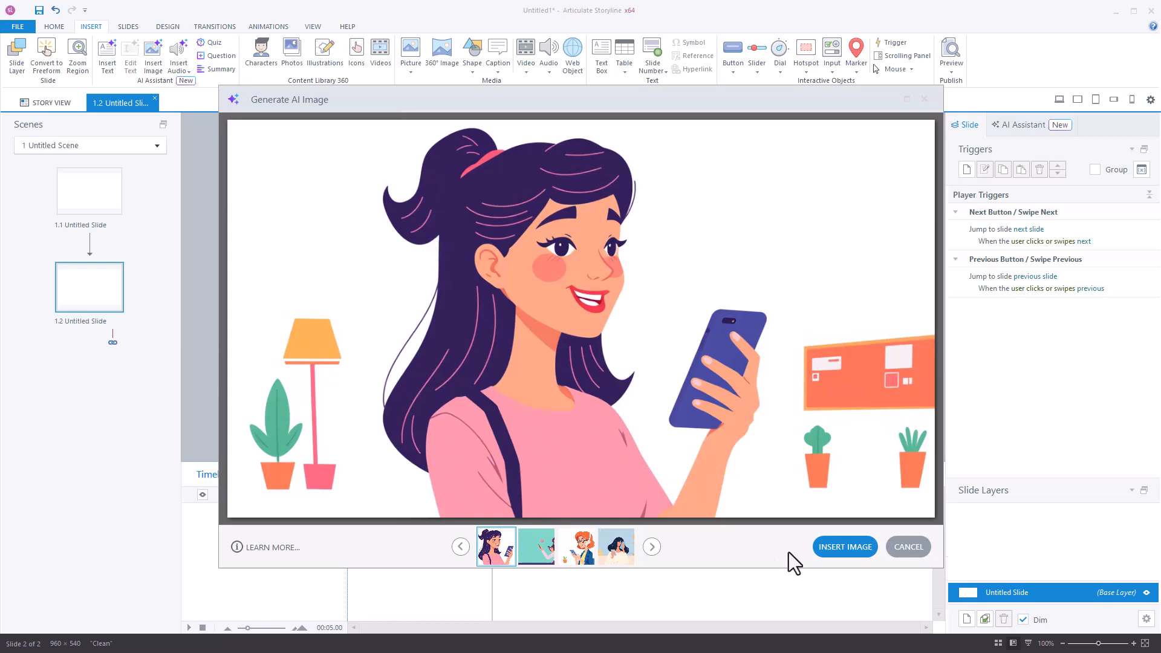
# Insert the dark-haired woman illustration on the slide and go to the View ribbon
pyautogui.click(844, 546)
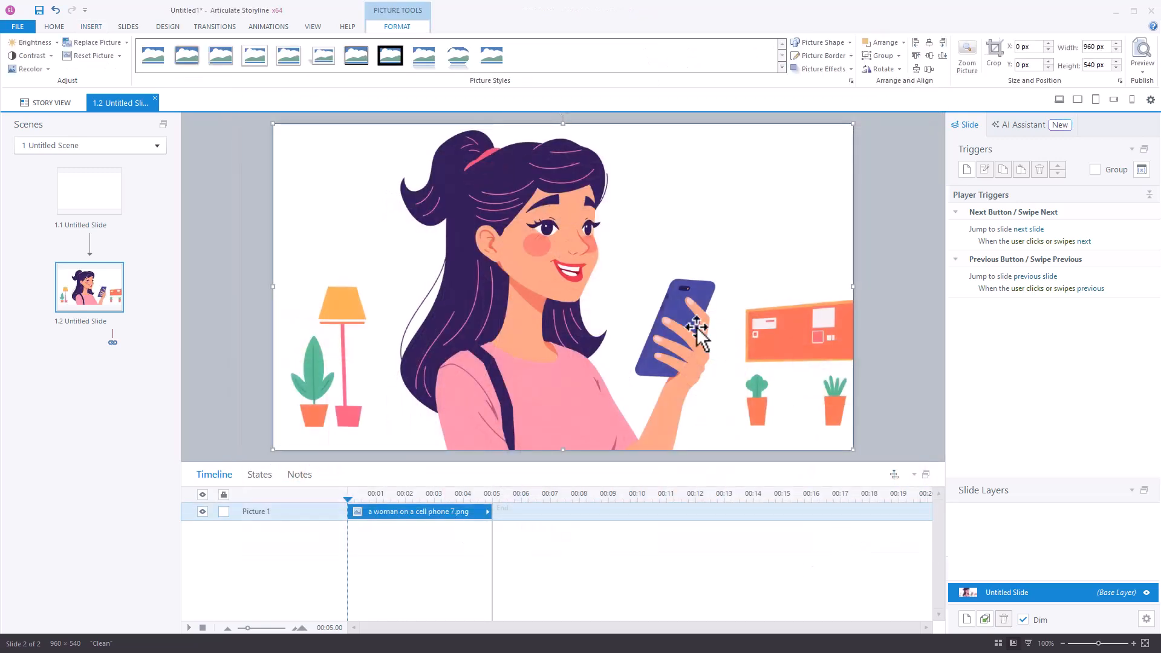
pyautogui.moveTo(582, 304)
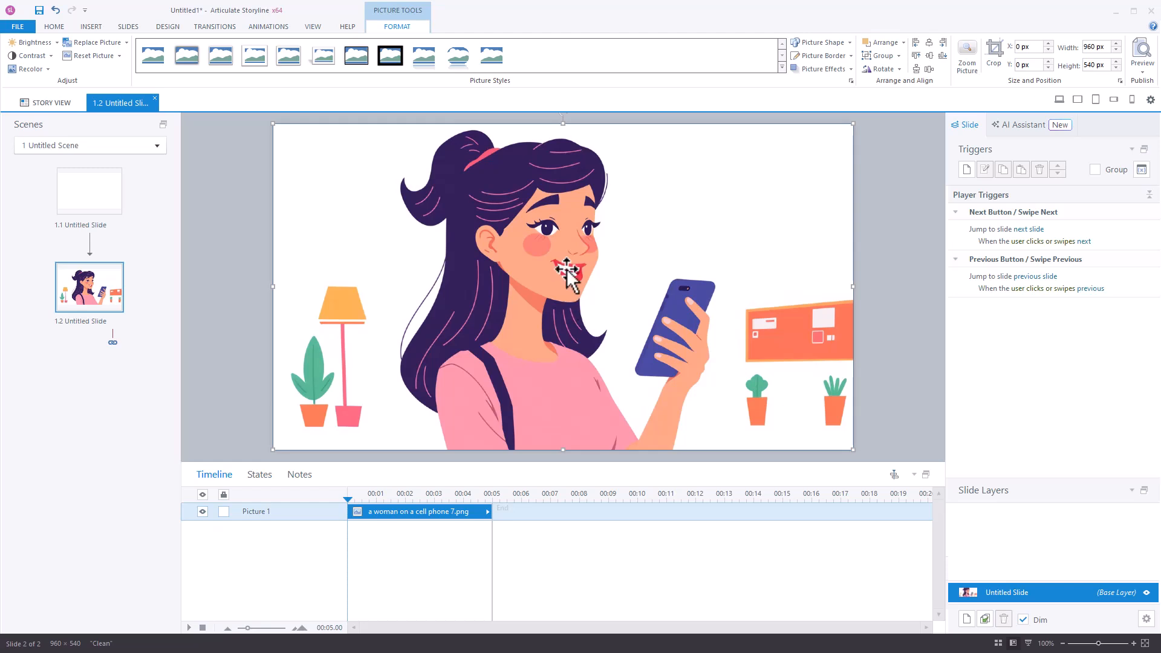
pyautogui.click(312, 25)
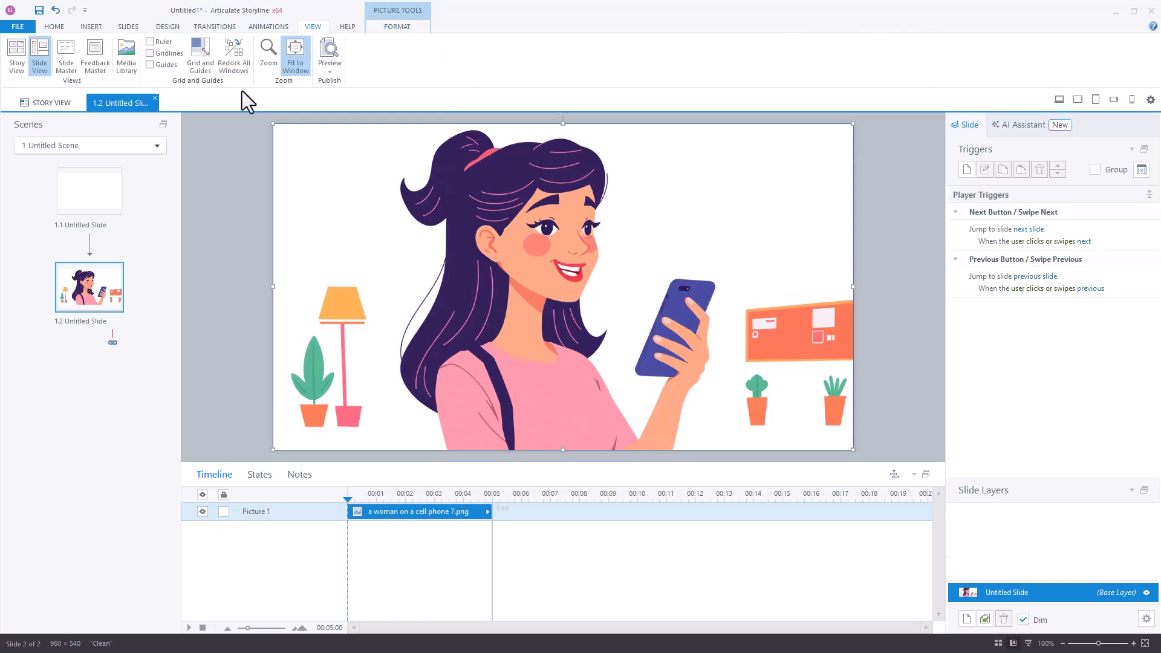
# From the Media Library, send 'a woman on a cell phone 7.png' to an external editor
pyautogui.click(125, 54)
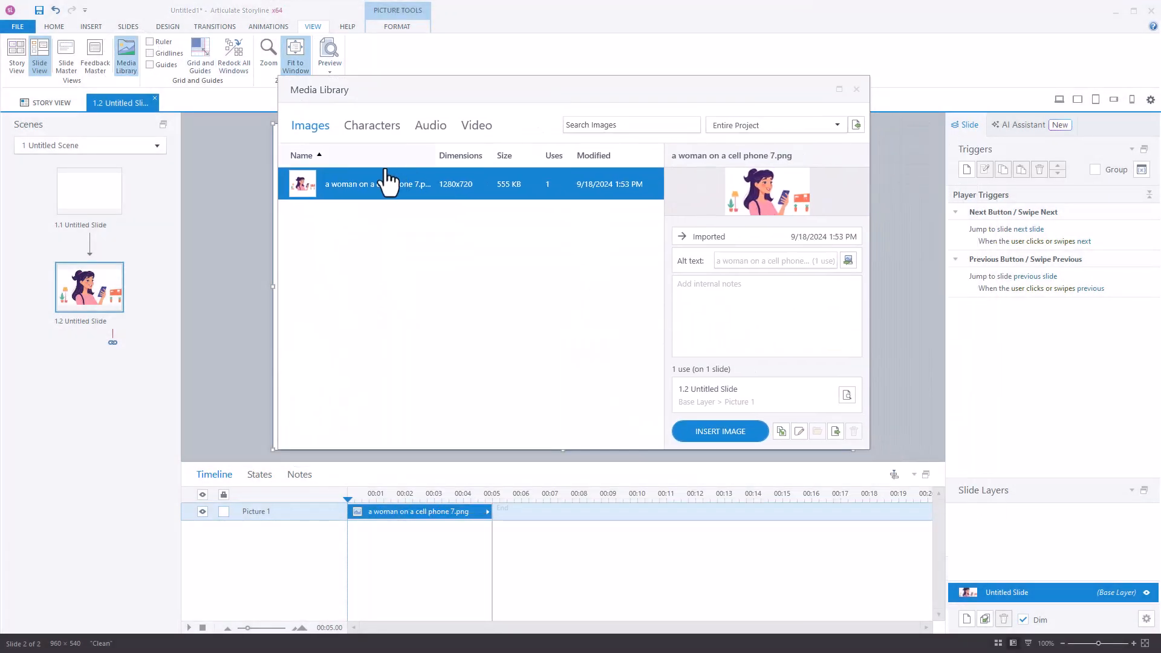
pyautogui.moveTo(821, 454)
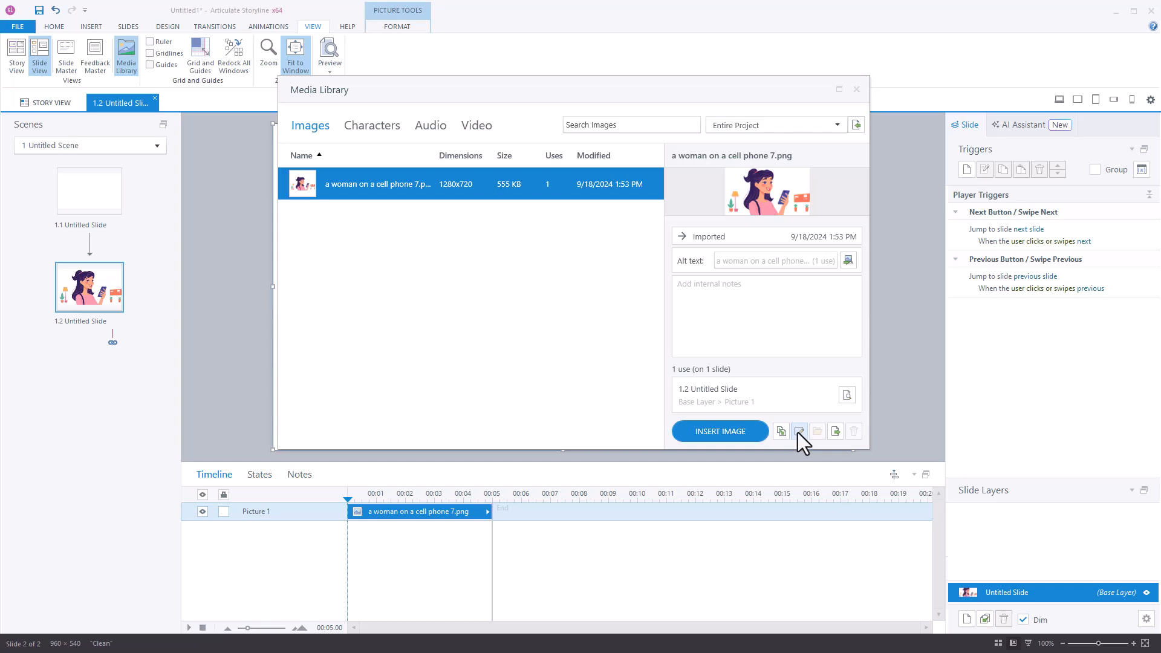
pyautogui.click(800, 430)
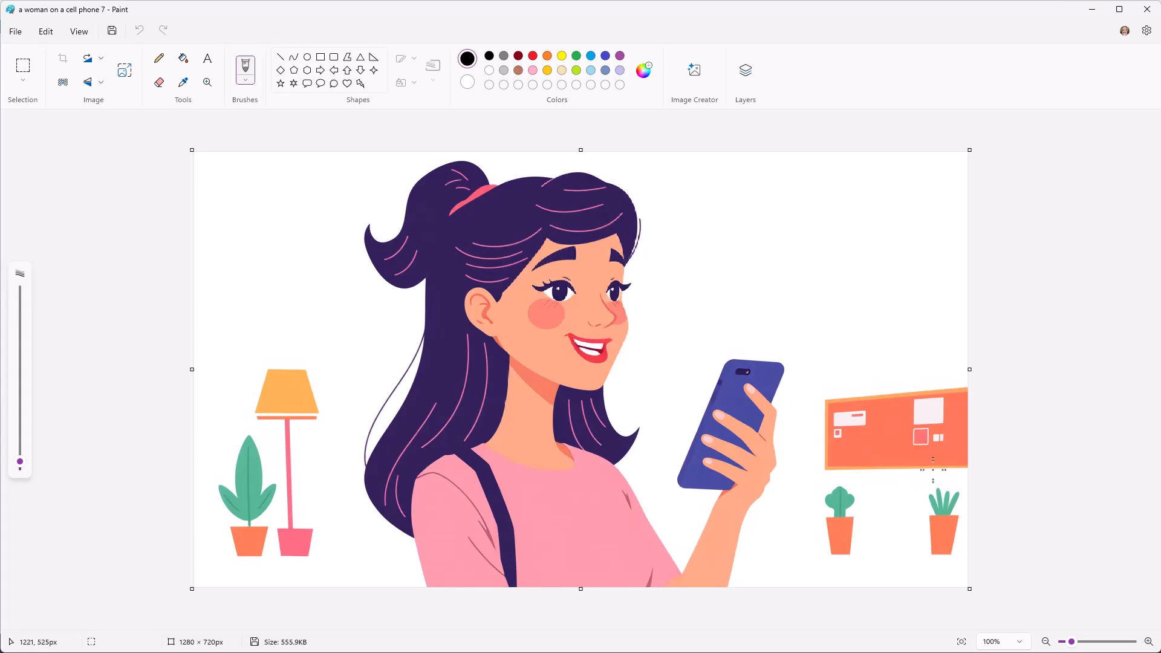
pyautogui.moveTo(750, 585)
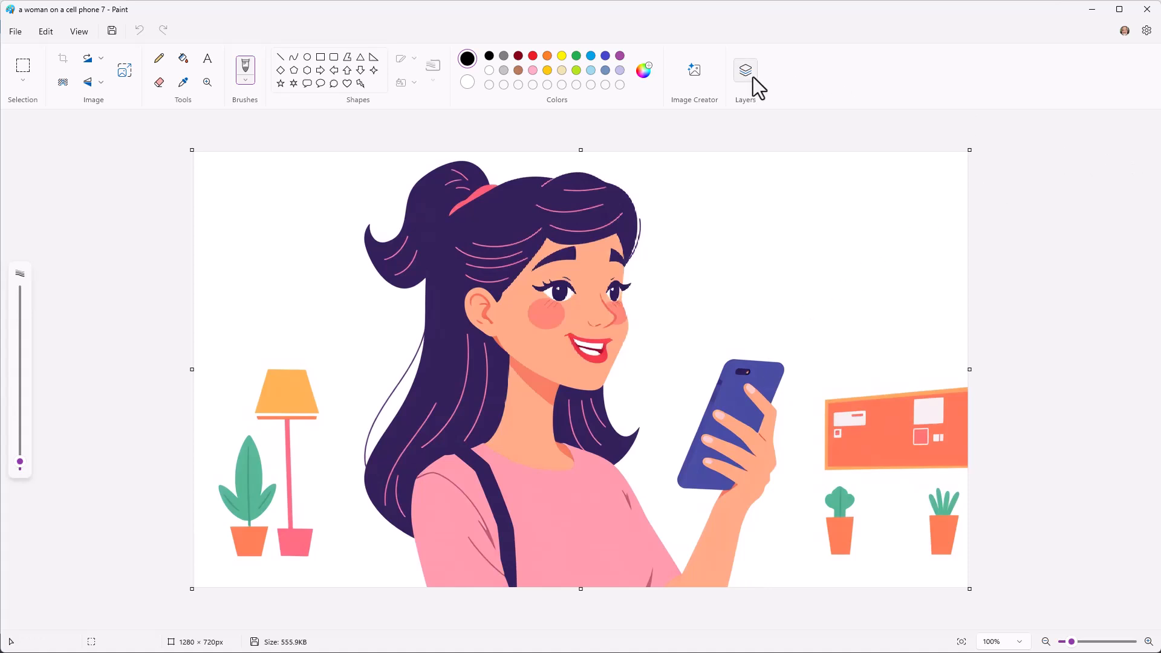
# Show the Layers panel and remove the illustration's white background
pyautogui.click(745, 70)
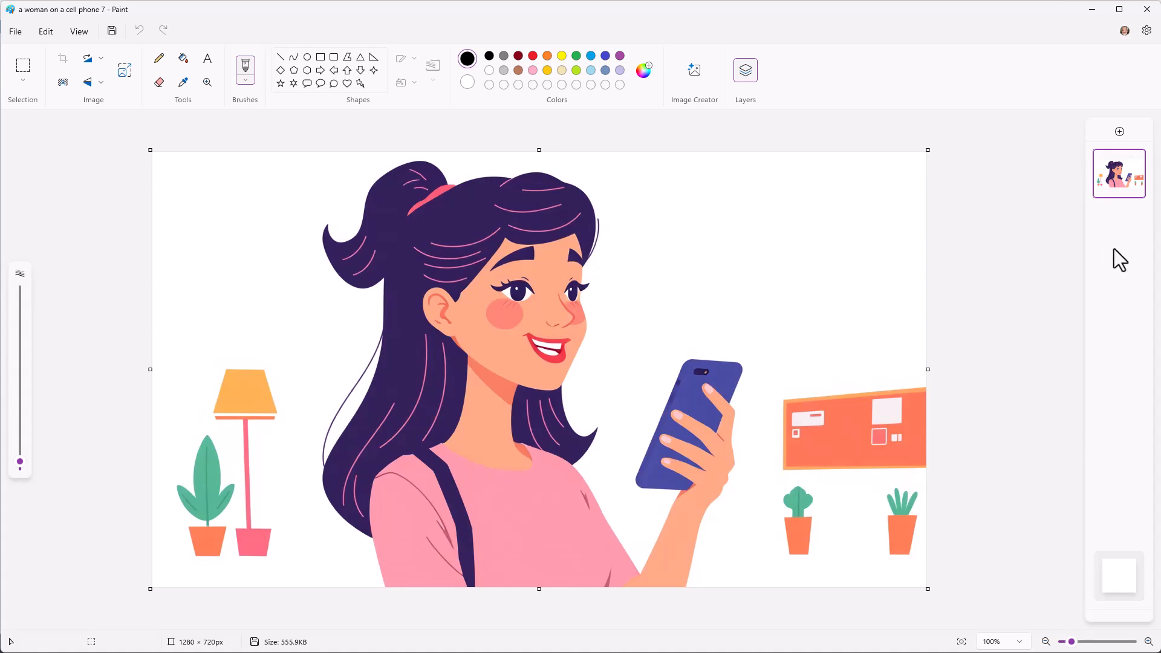
pyautogui.moveTo(1124, 153)
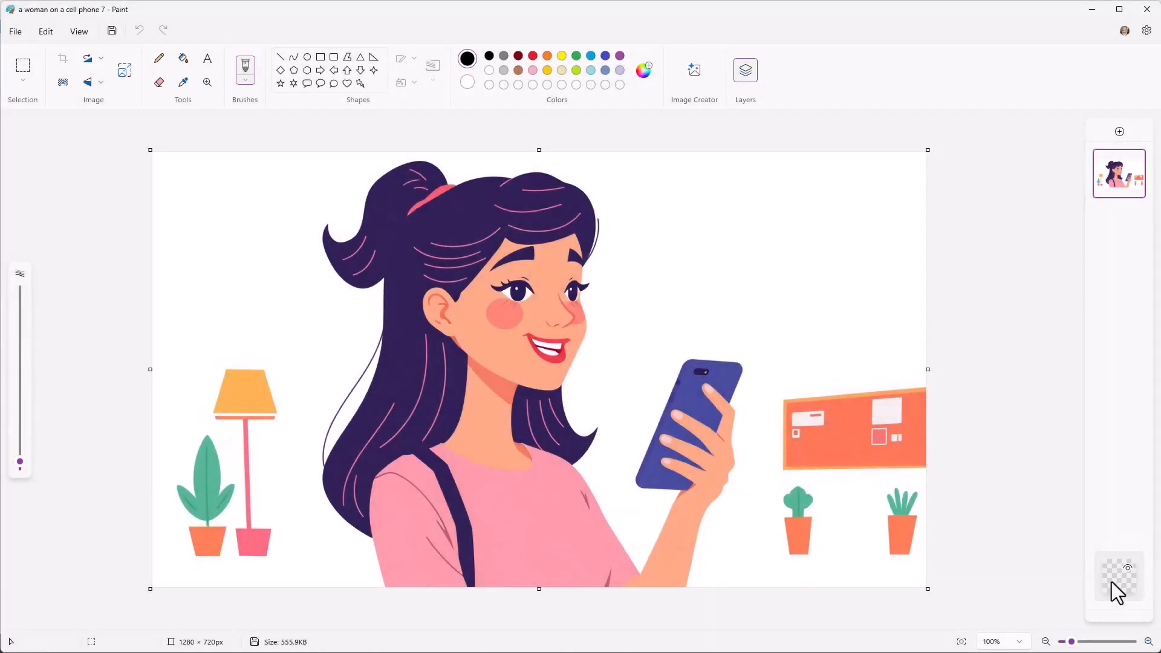
pyautogui.moveTo(873, 313)
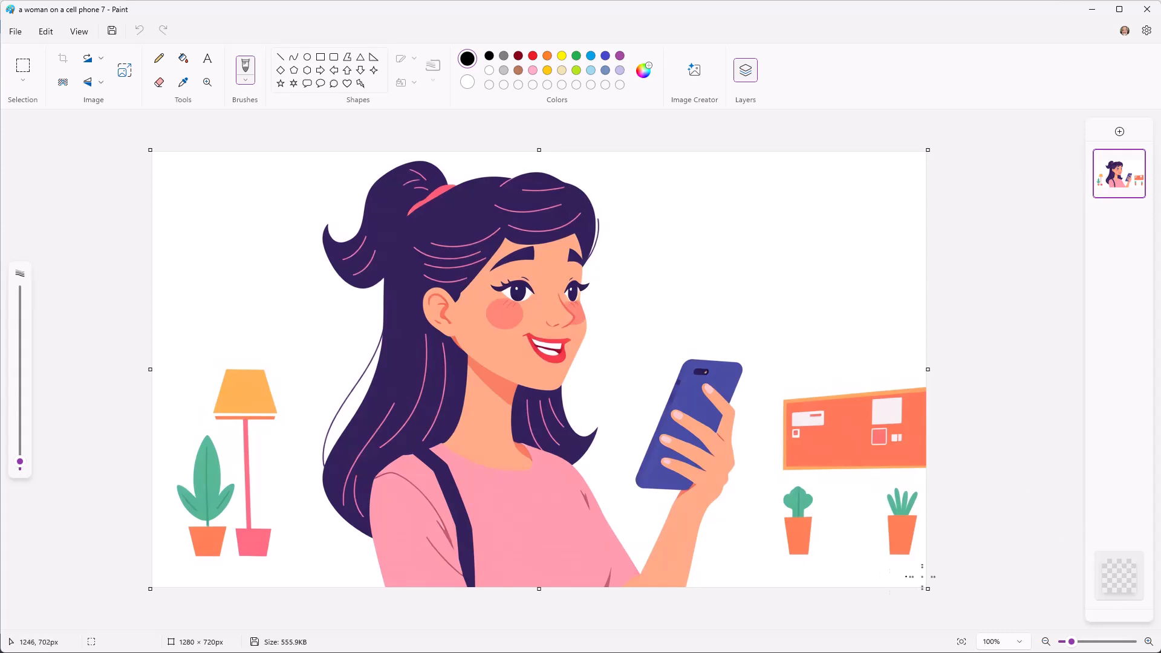
pyautogui.moveTo(433, 119)
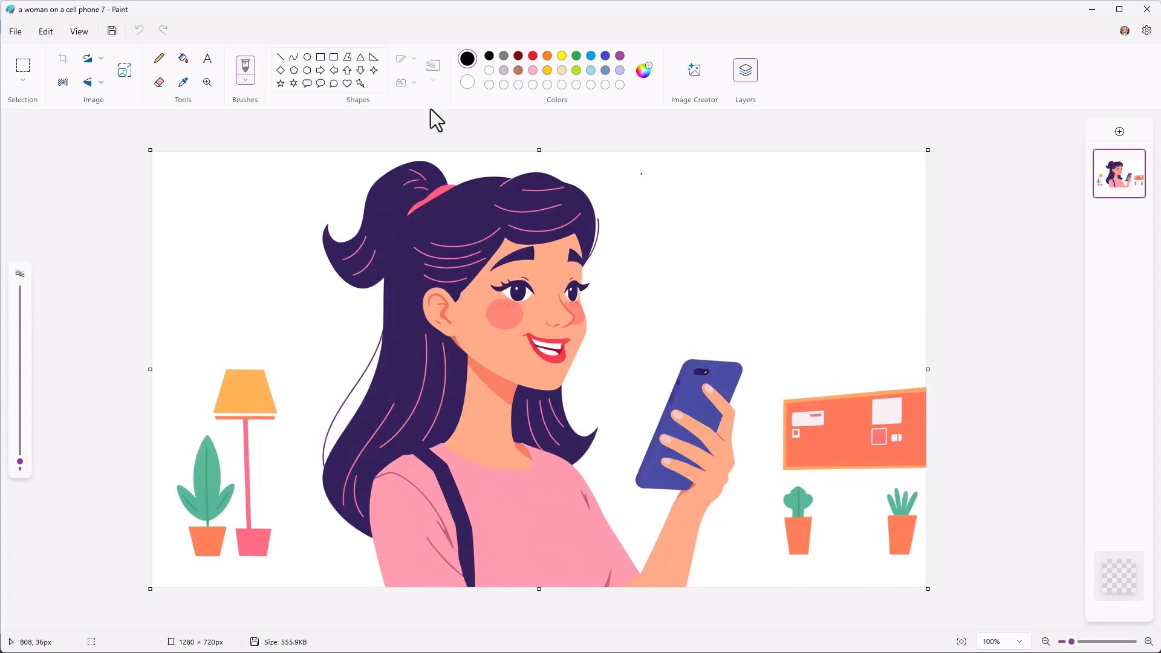
pyautogui.moveTo(63, 83)
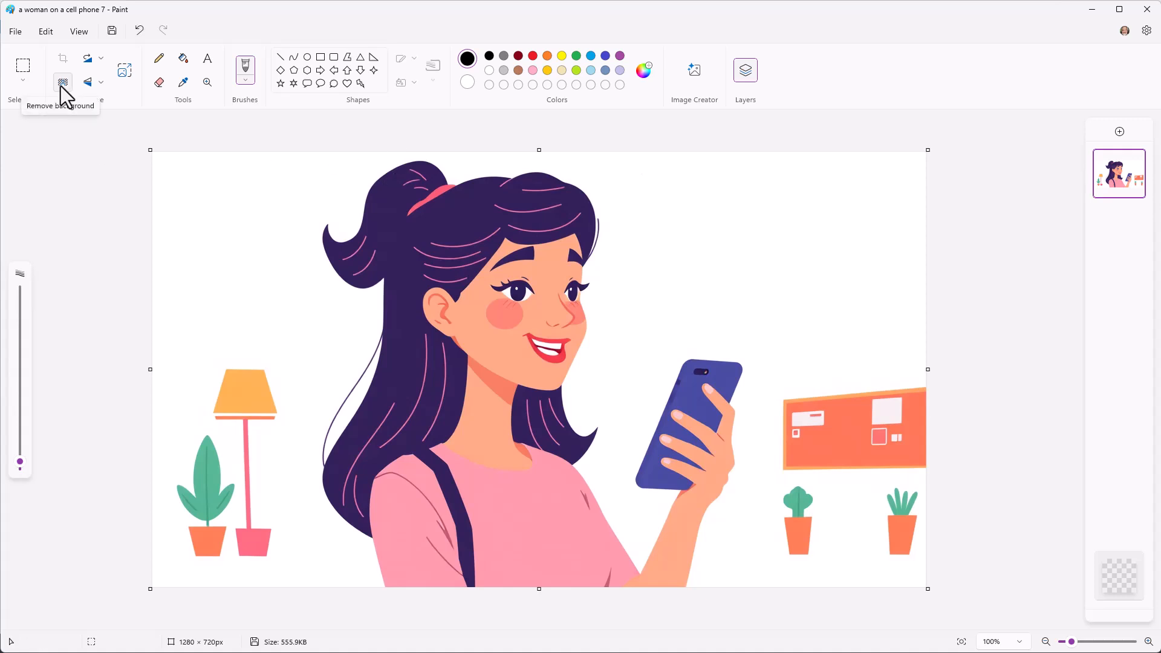
pyautogui.click(63, 81)
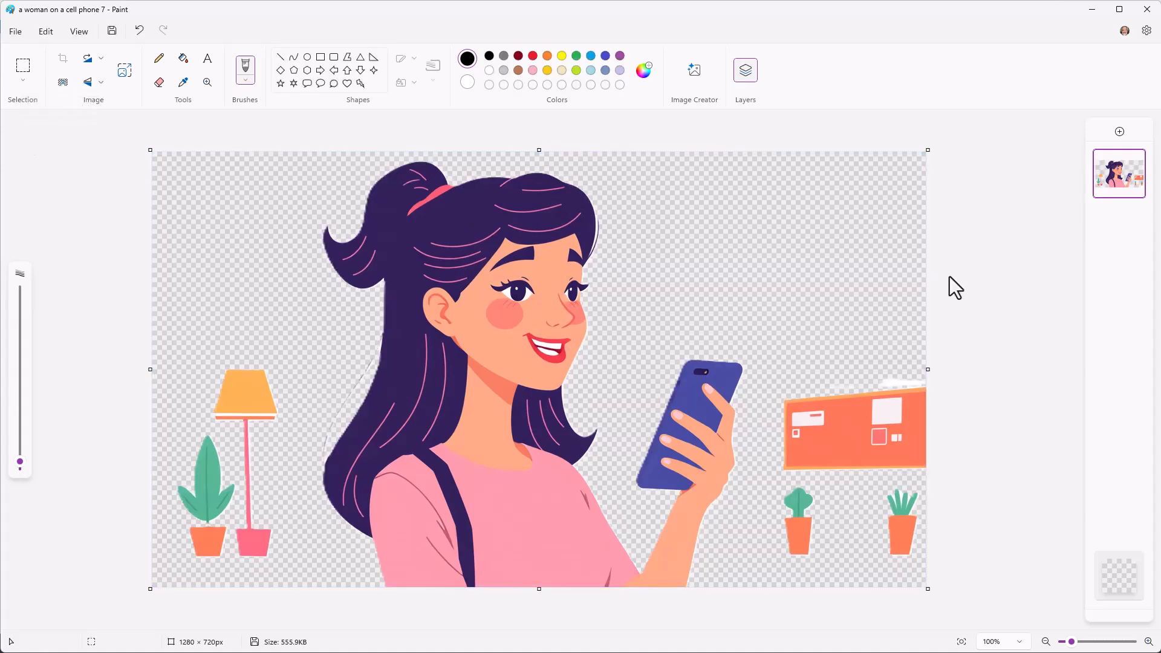
pyautogui.moveTo(740, 383)
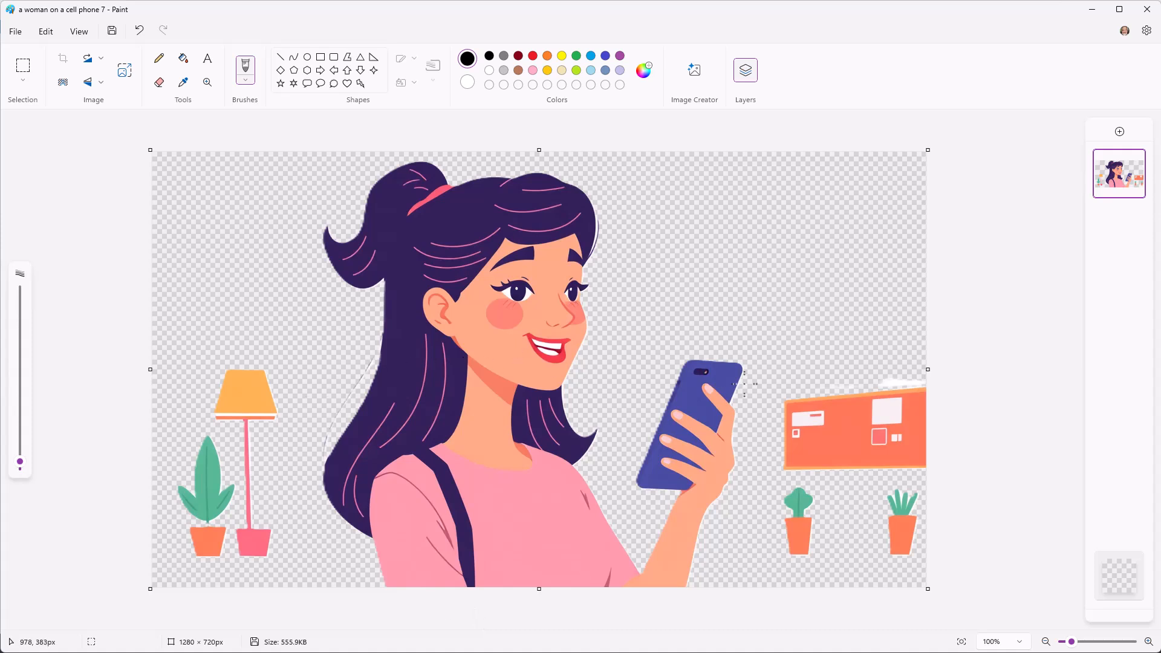
pyautogui.moveTo(915, 384)
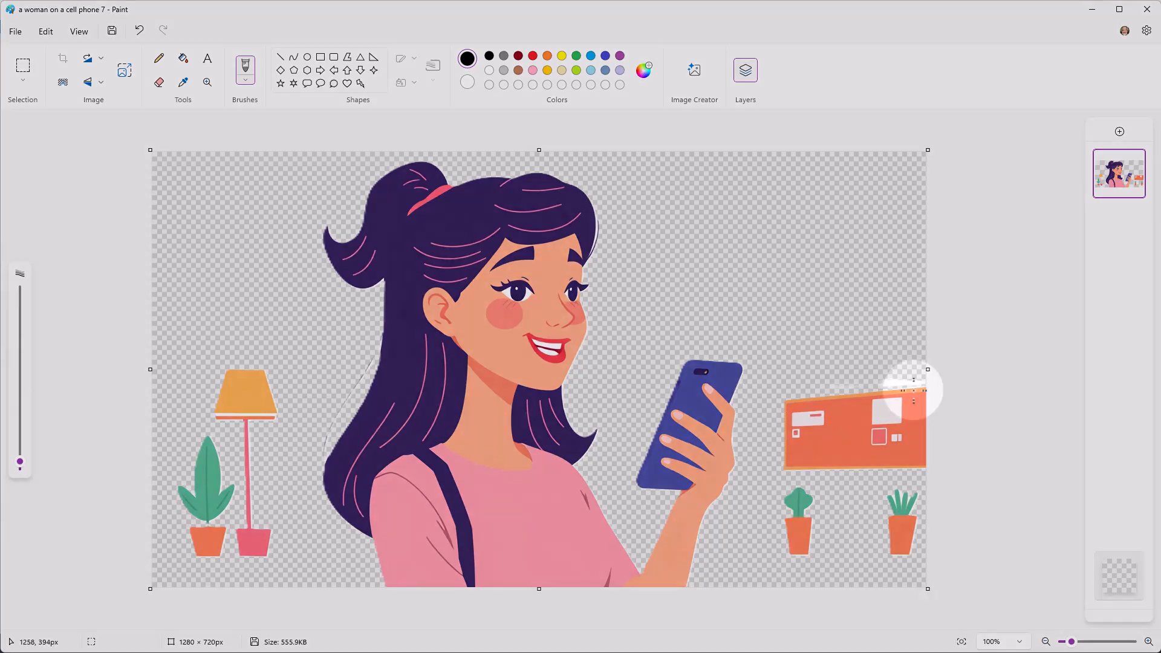
pyautogui.moveTo(370, 474)
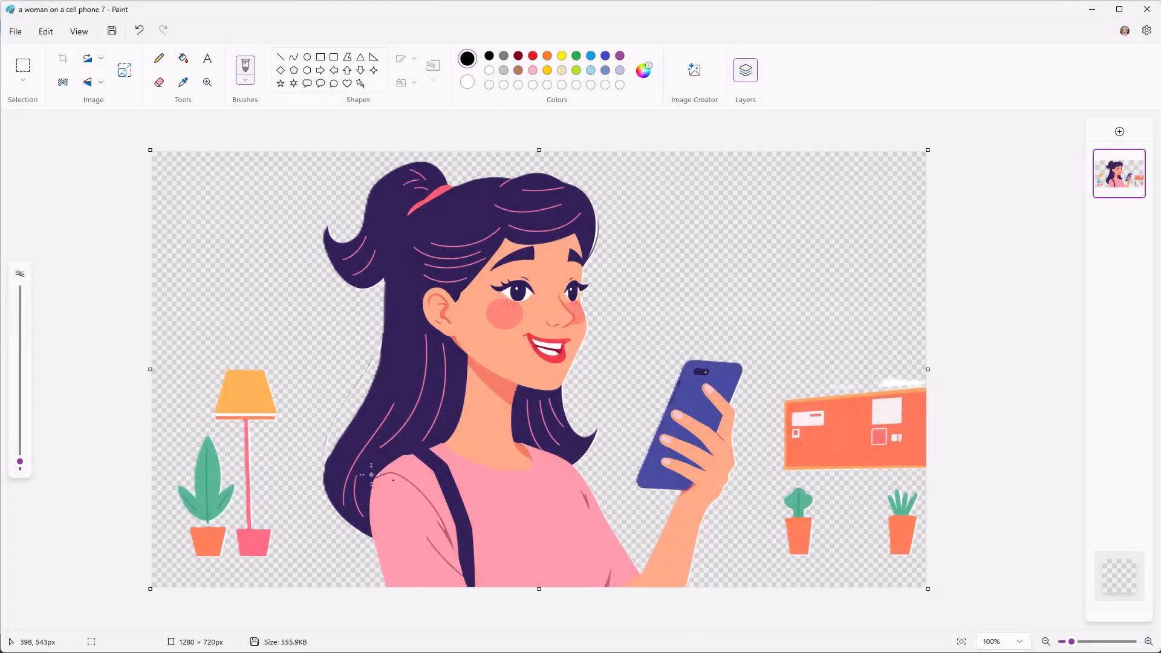
pyautogui.moveTo(573, 444)
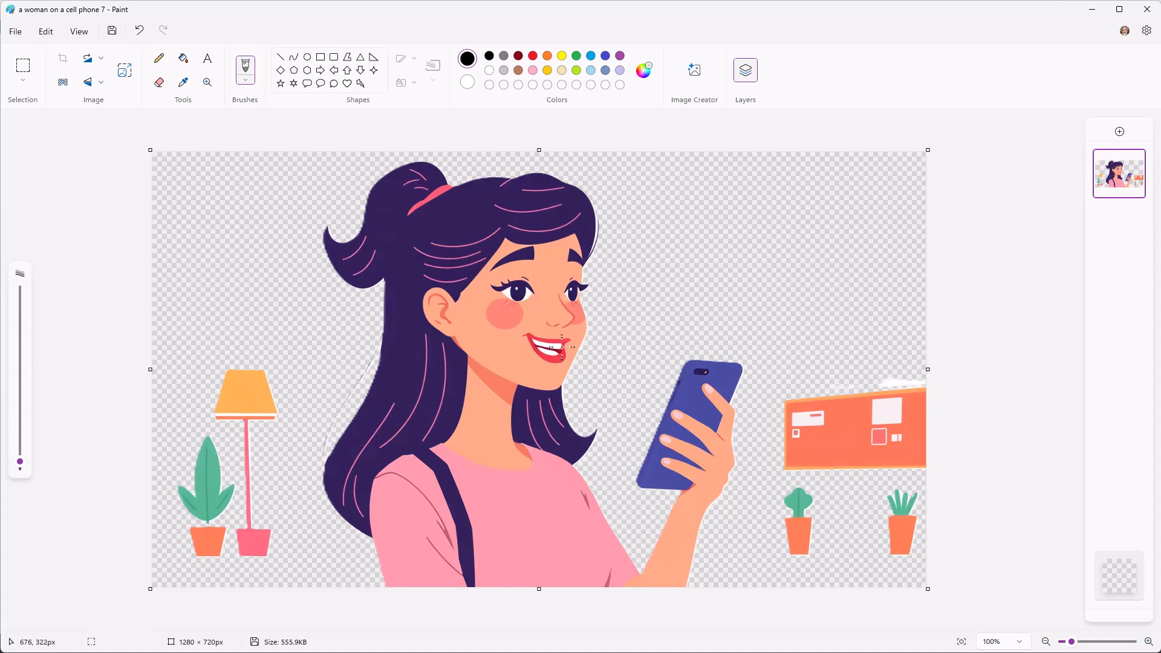
pyautogui.moveTo(570, 338)
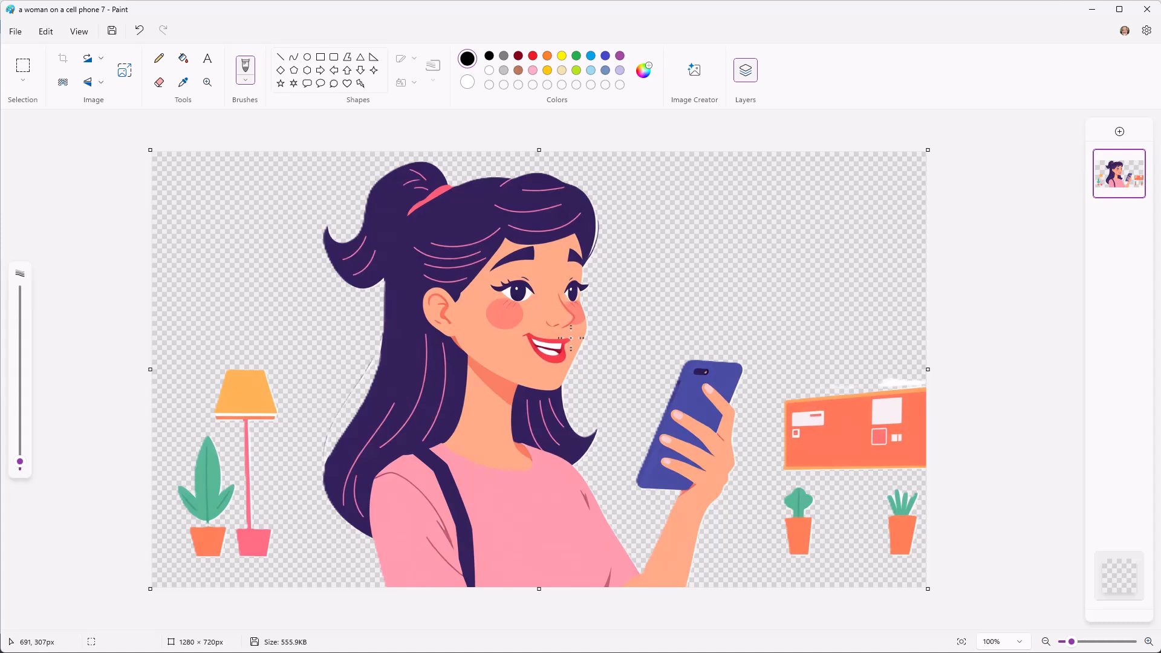
pyautogui.moveTo(317, 356)
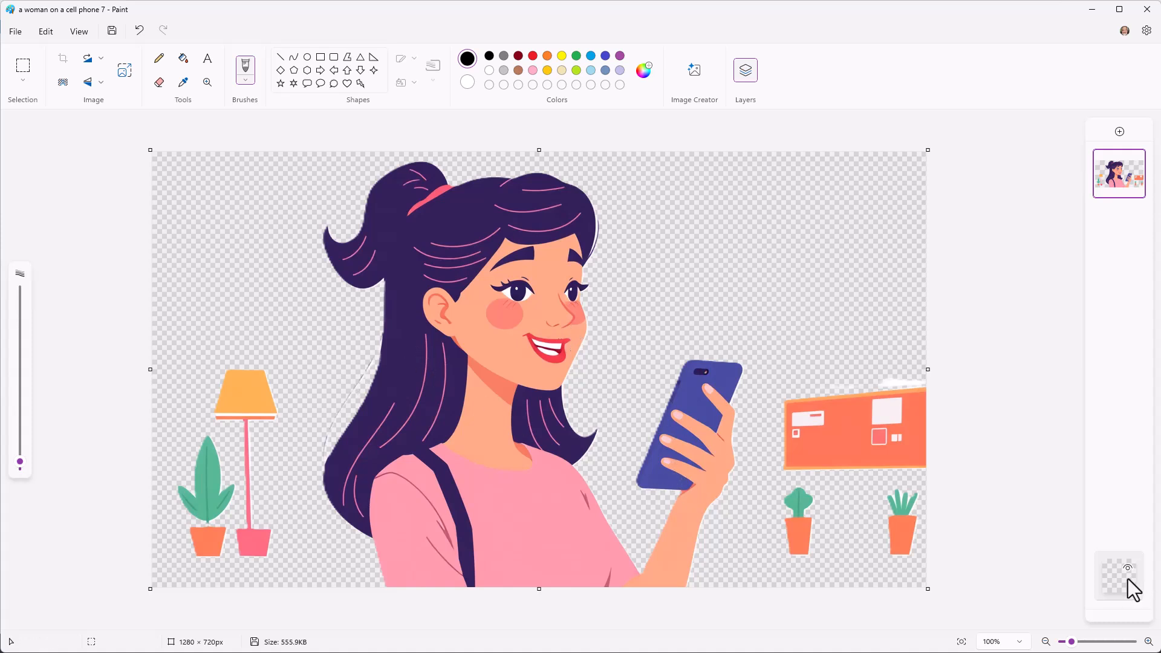
pyautogui.click(643, 70)
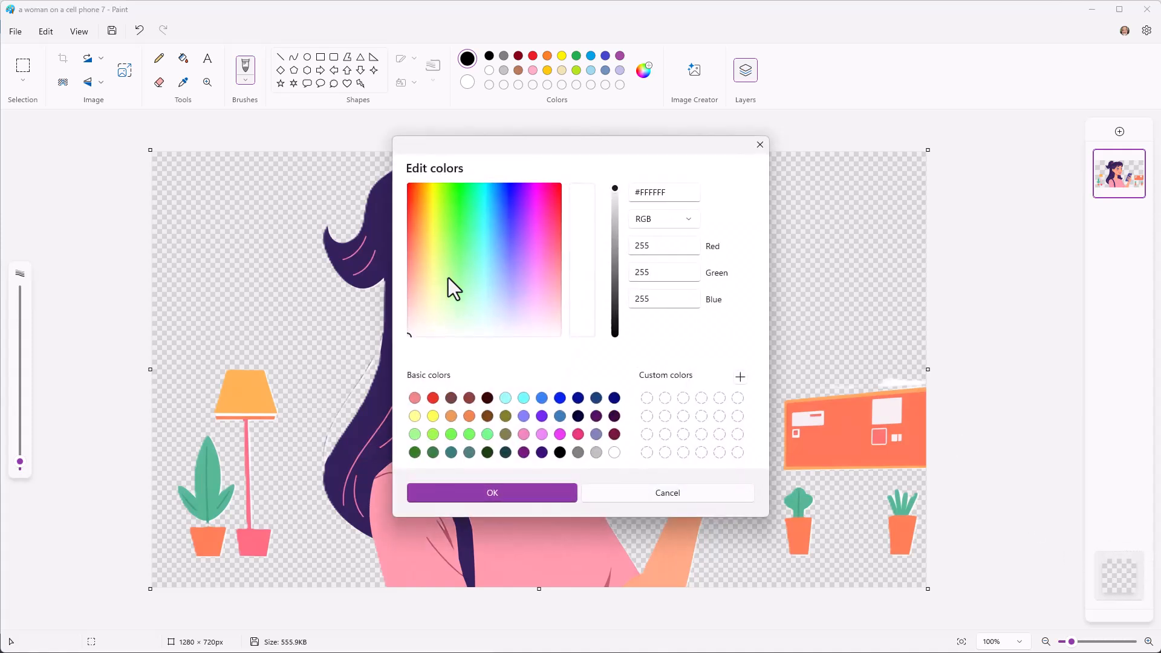
pyautogui.moveTo(533, 465)
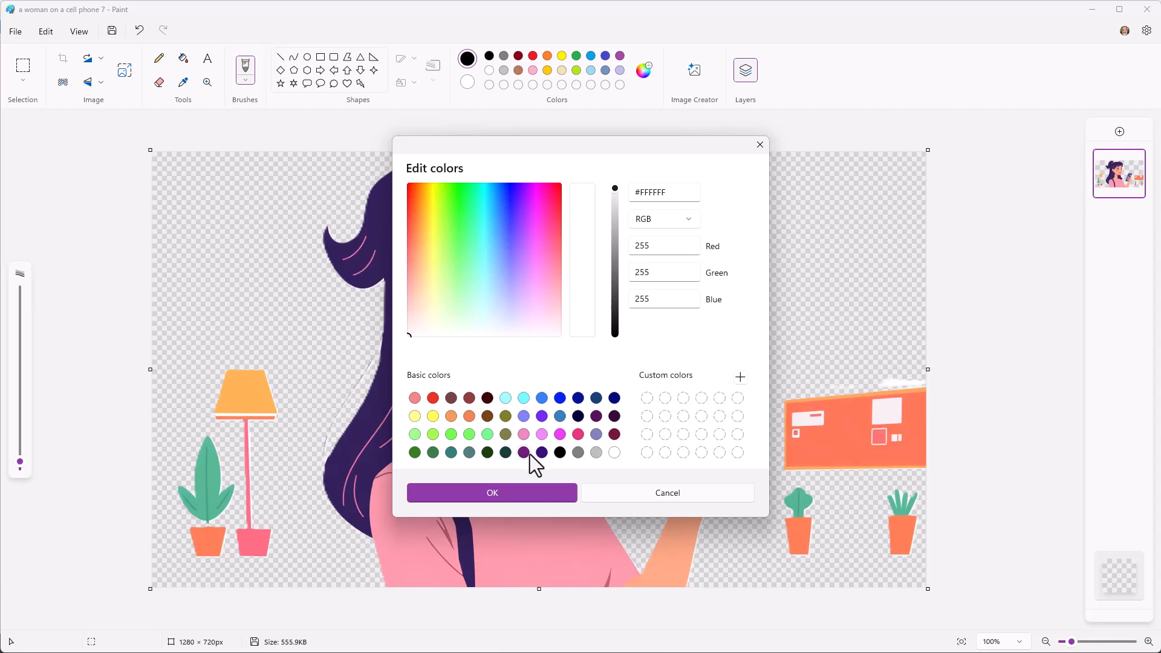
pyautogui.click(521, 202)
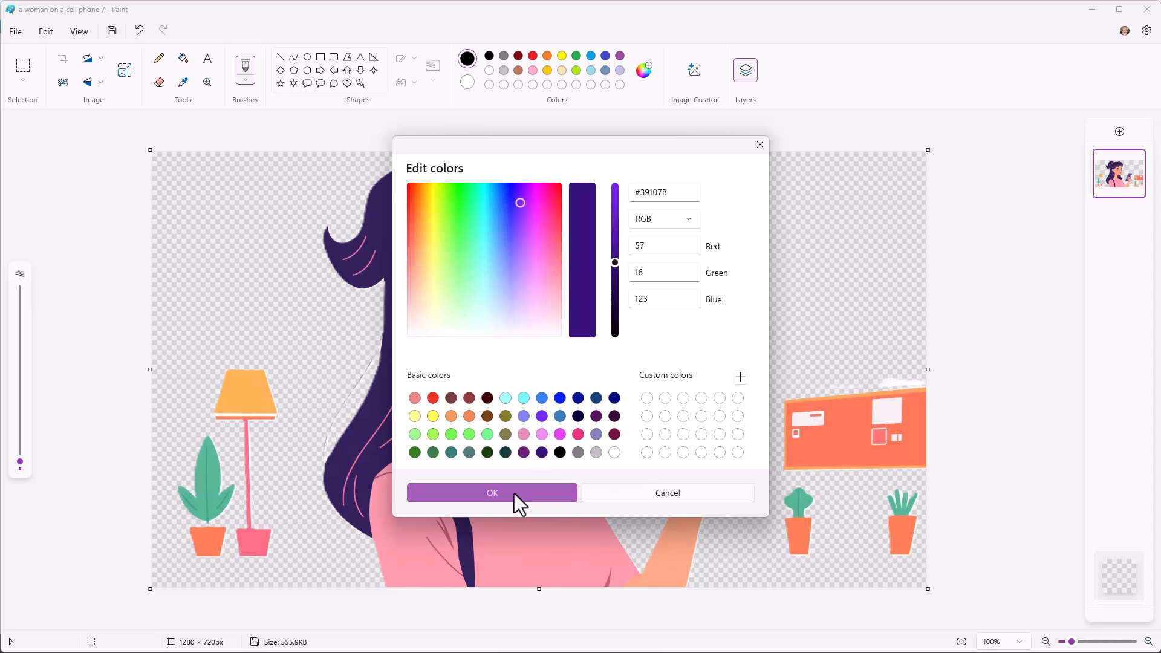
pyautogui.click(491, 492)
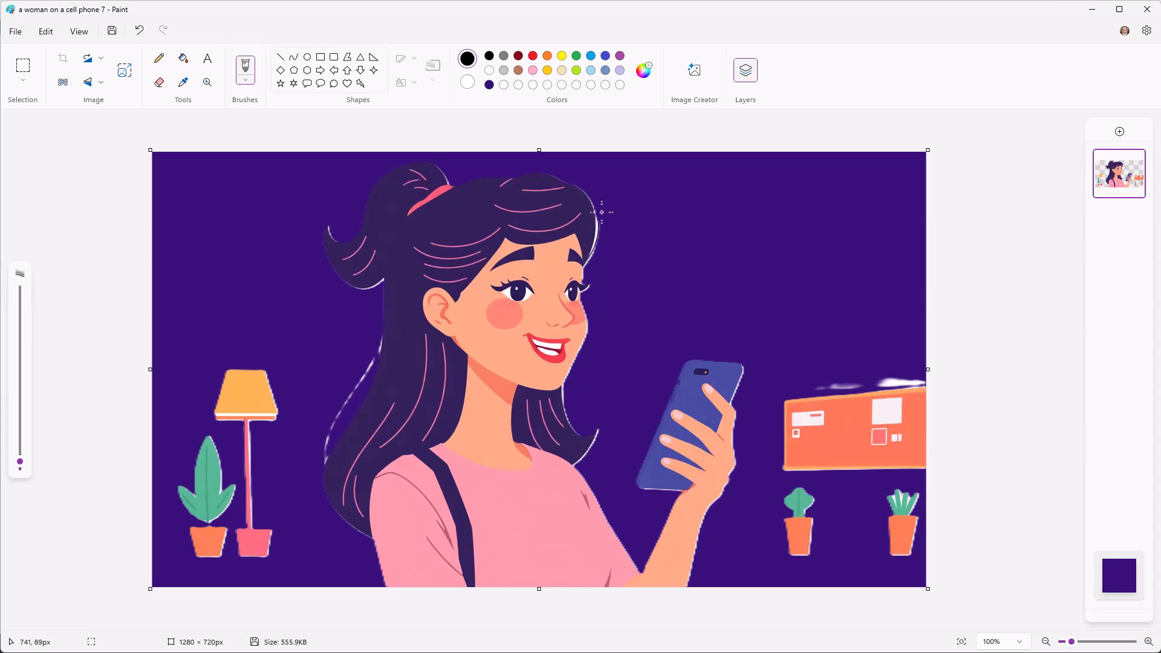
pyautogui.moveTo(725, 510)
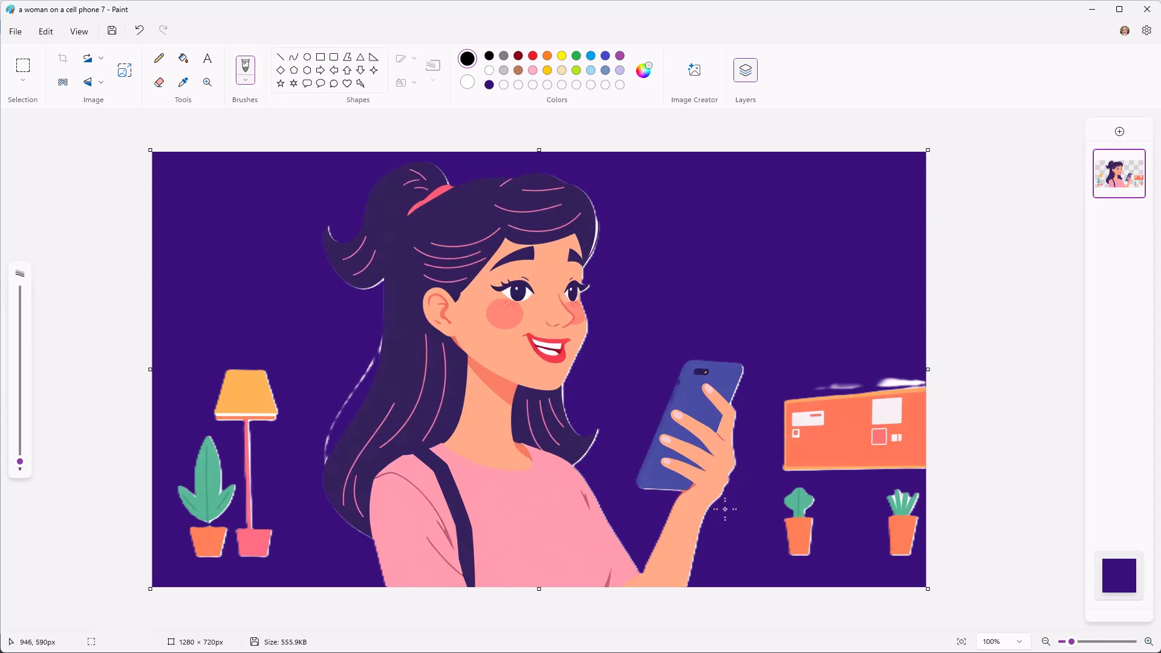
pyautogui.moveTo(375, 348)
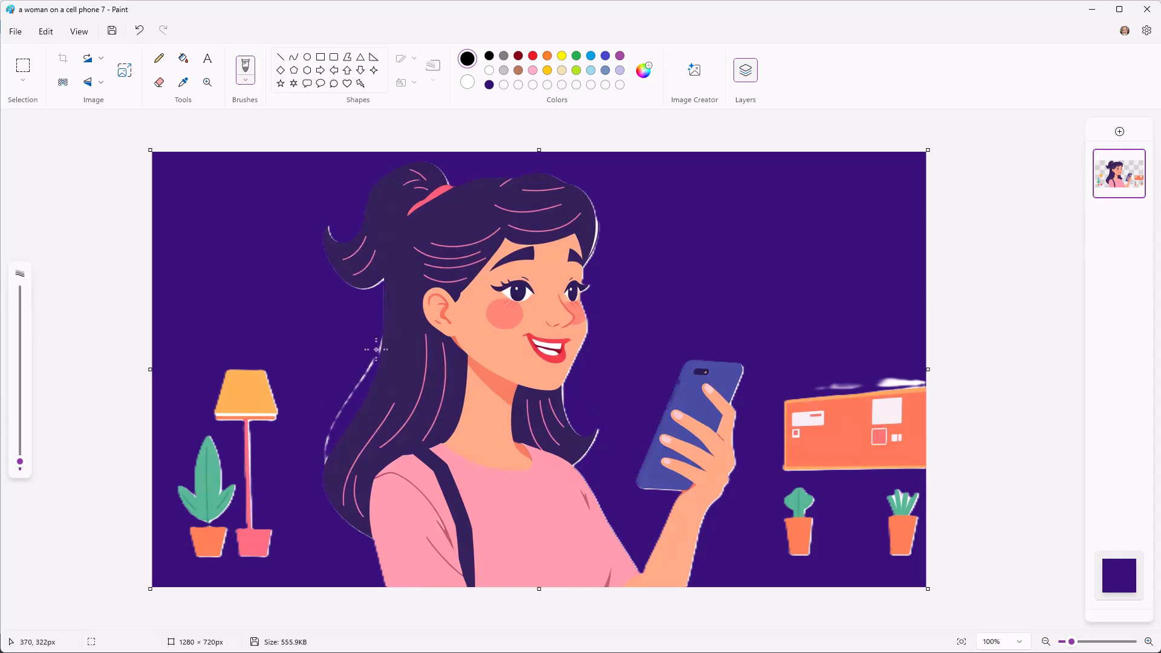
pyautogui.moveTo(708, 532)
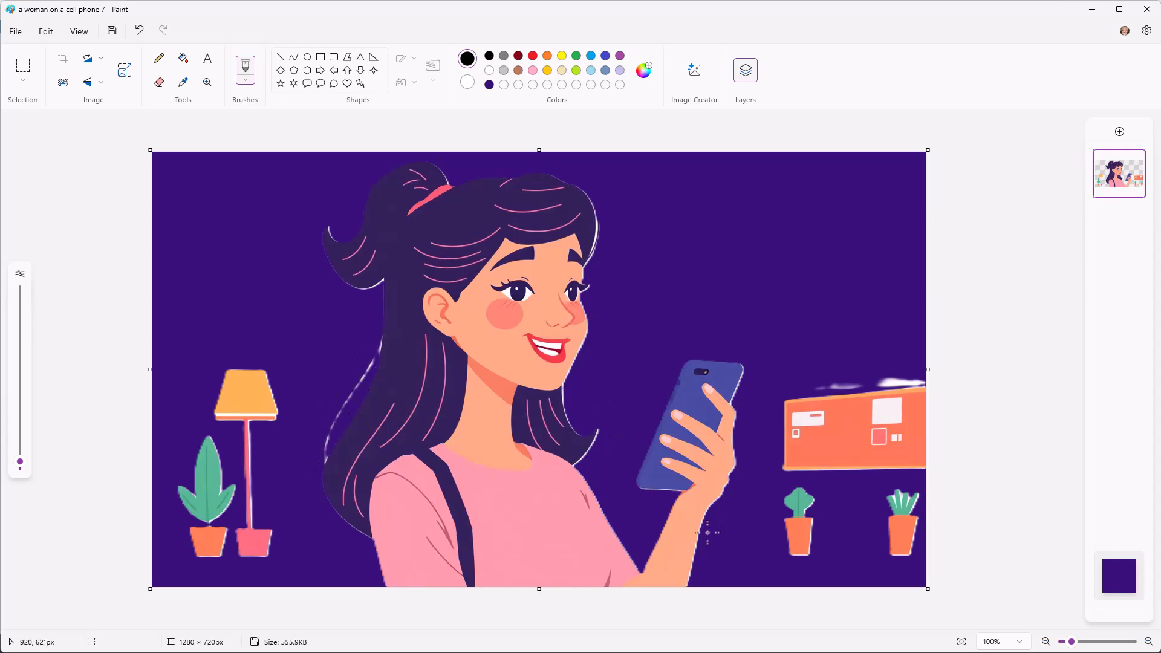
pyautogui.moveTo(309, 185)
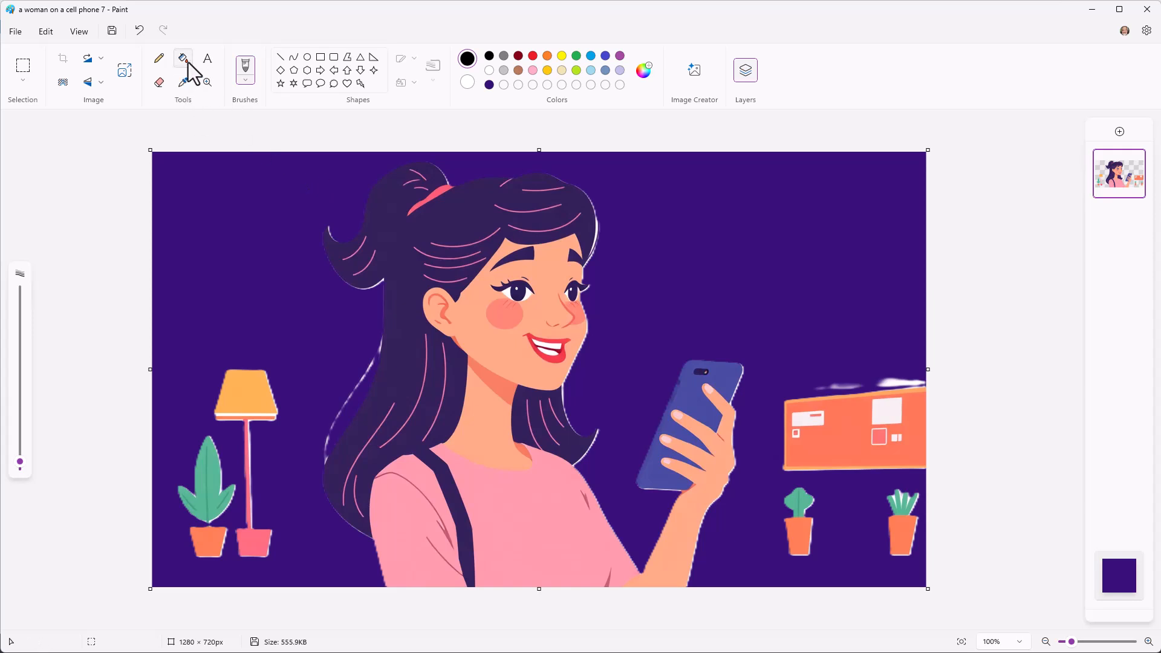
pyautogui.moveTo(28, 88)
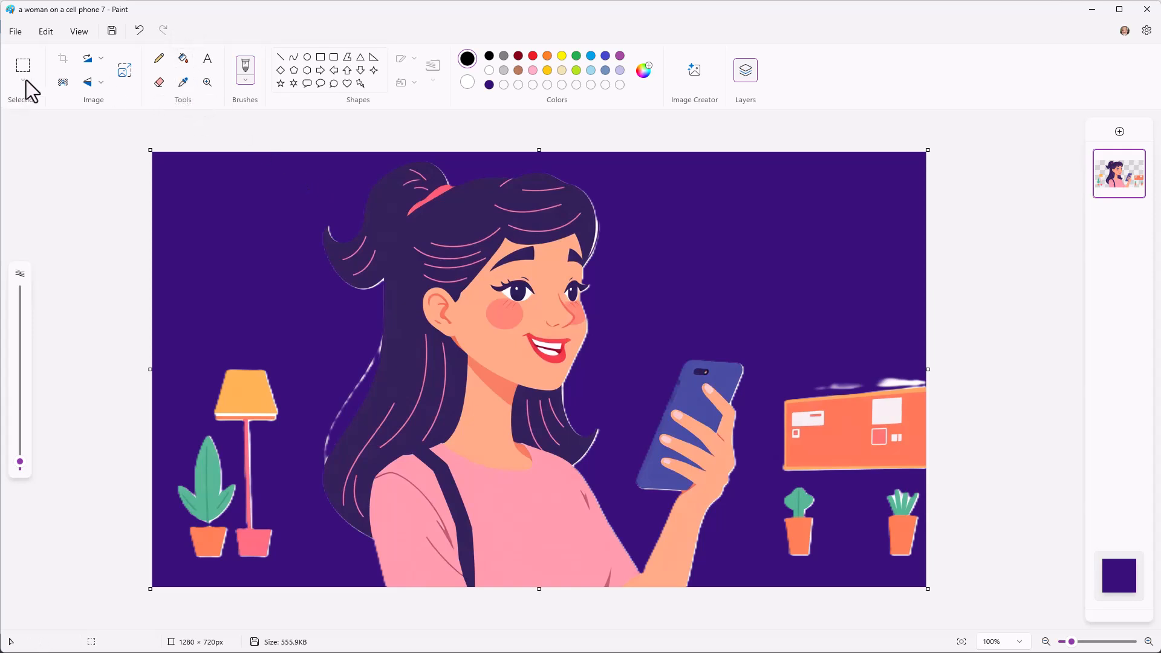
# Free-form select the lamp, plants and shelf and delete them, leaving only the woman
pyautogui.click(22, 65)
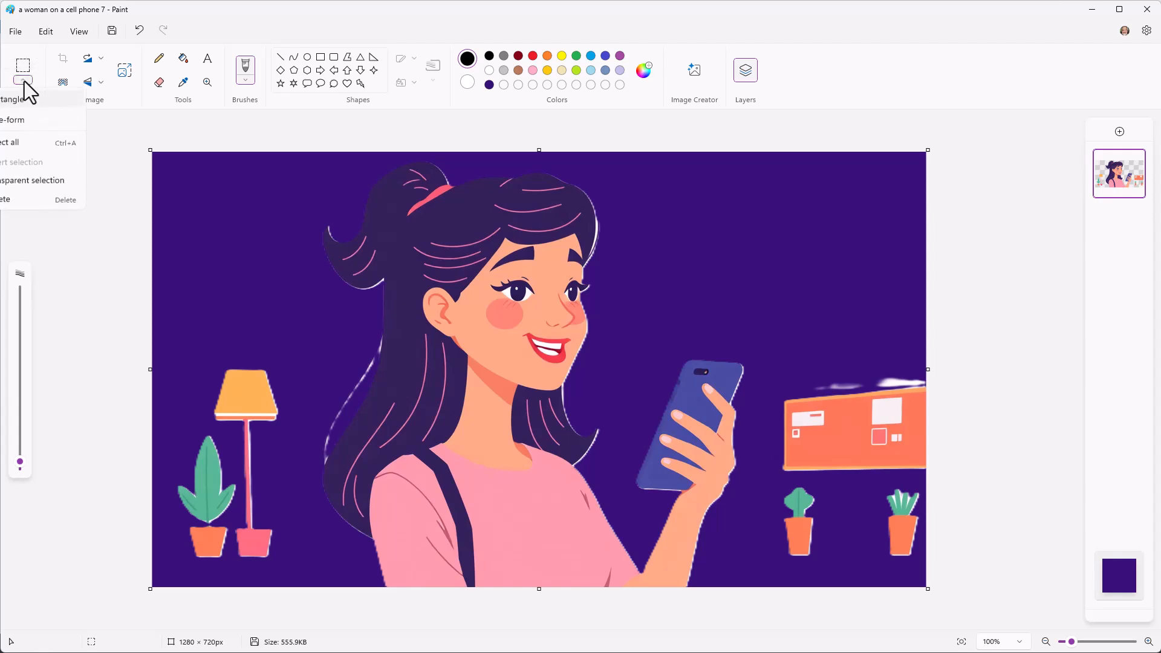
pyautogui.moveTo(22, 120)
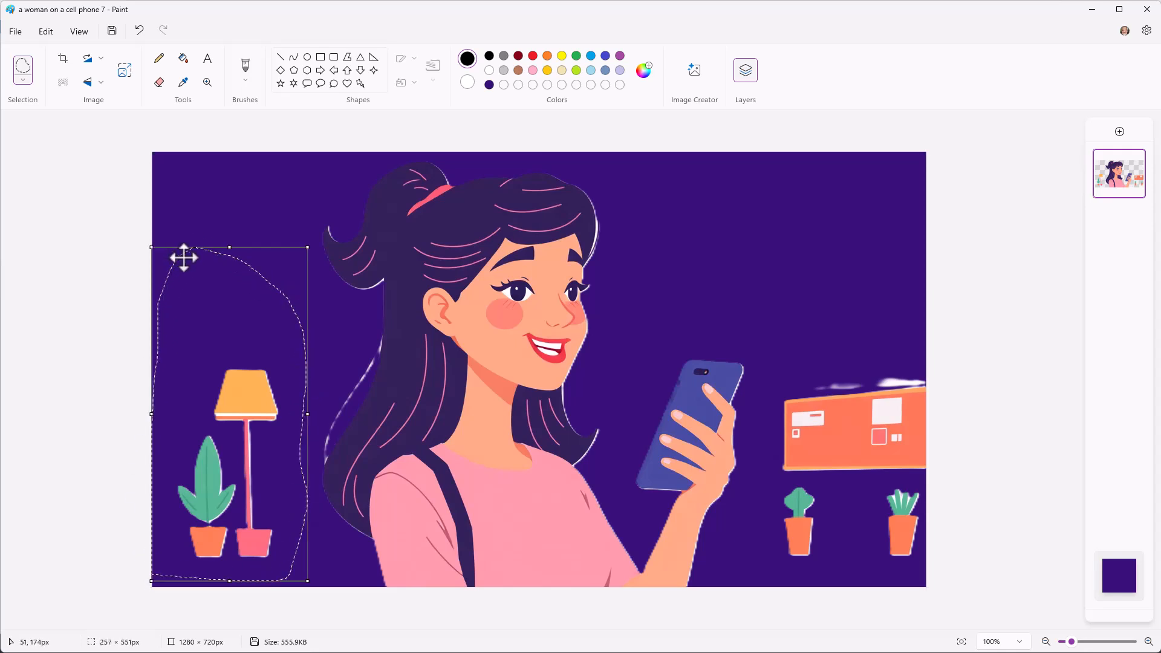
pyautogui.click(759, 261)
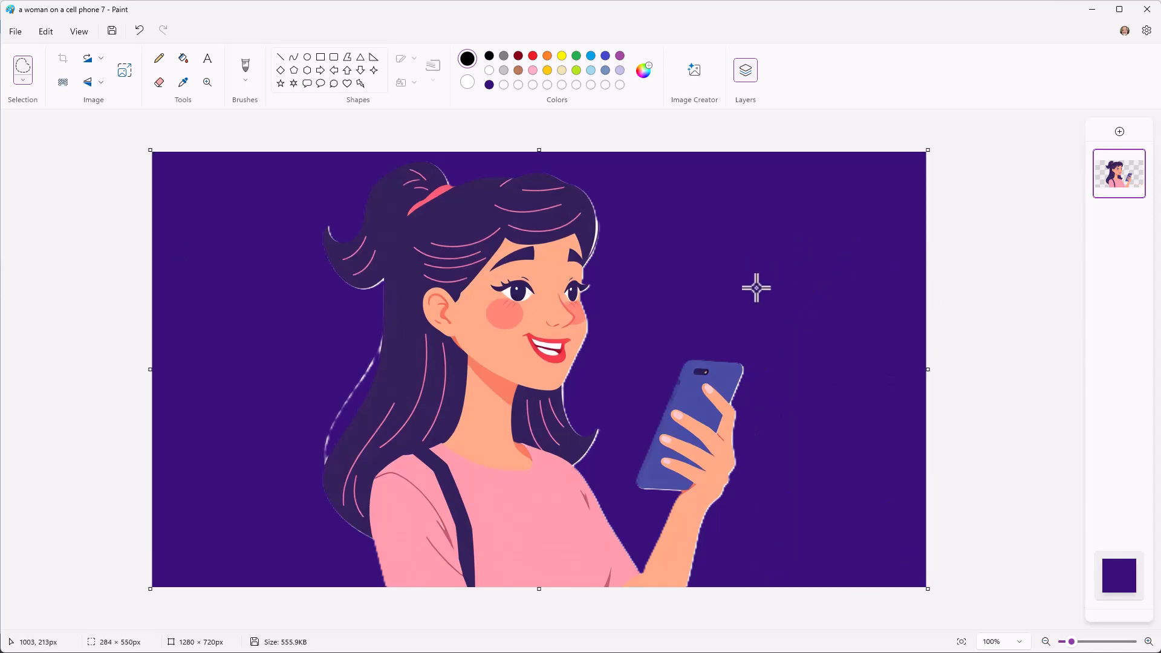
pyautogui.moveTo(607, 242)
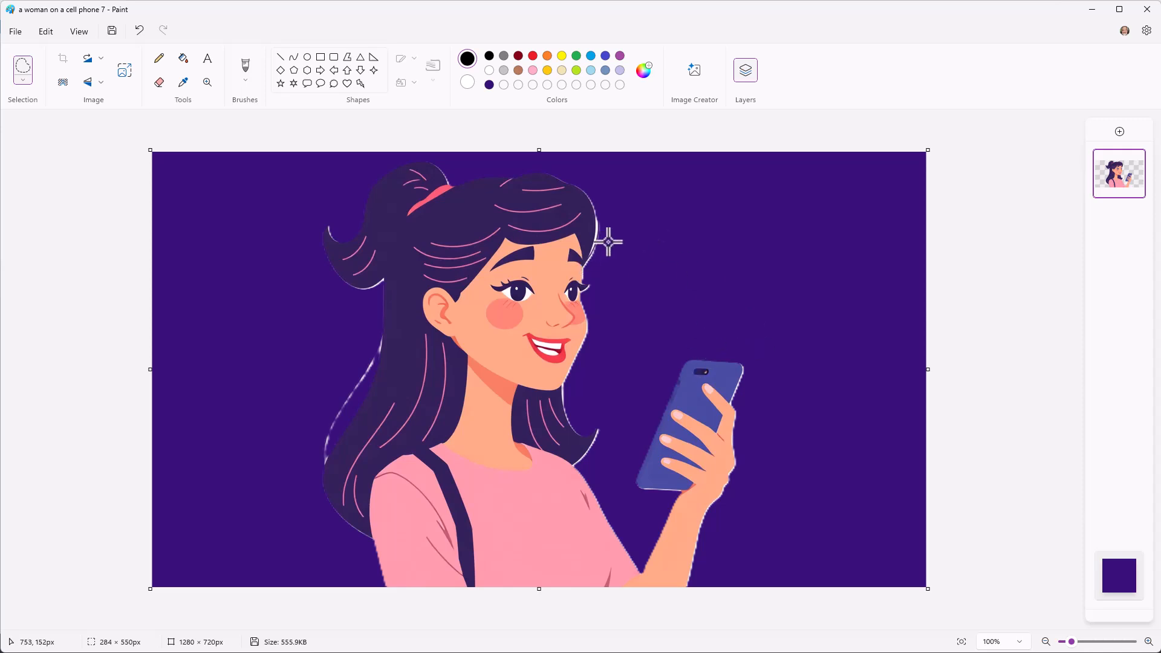
pyautogui.moveTo(583, 193)
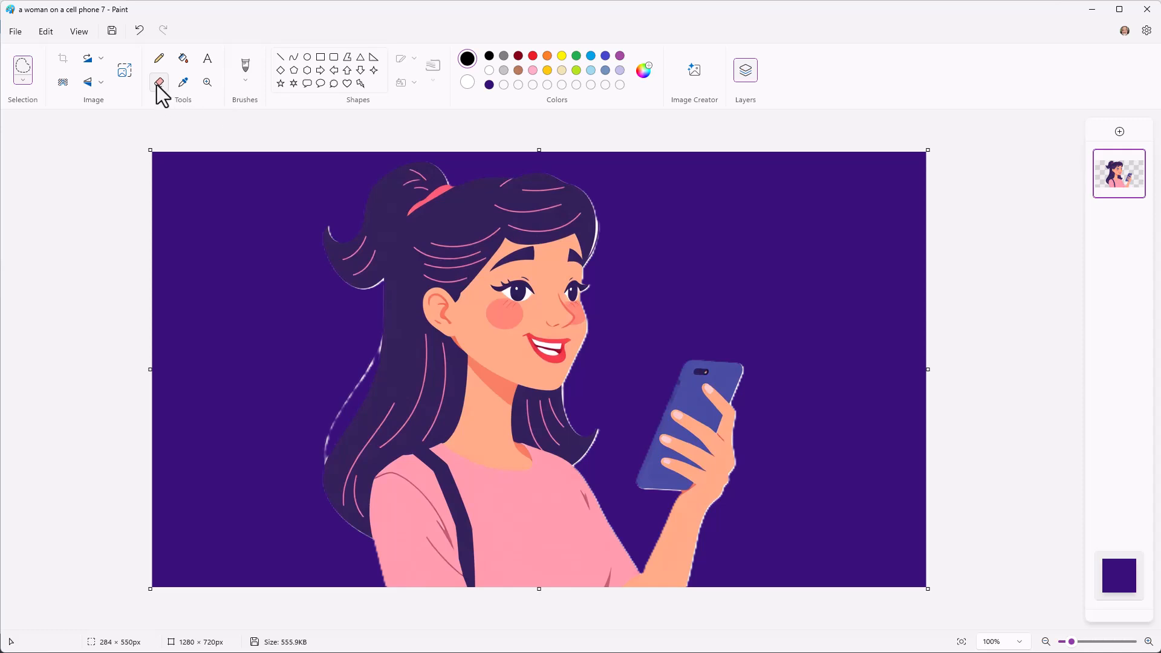
# Erase the pale fringe pixels along the edges of the woman's hair
pyautogui.click(157, 83)
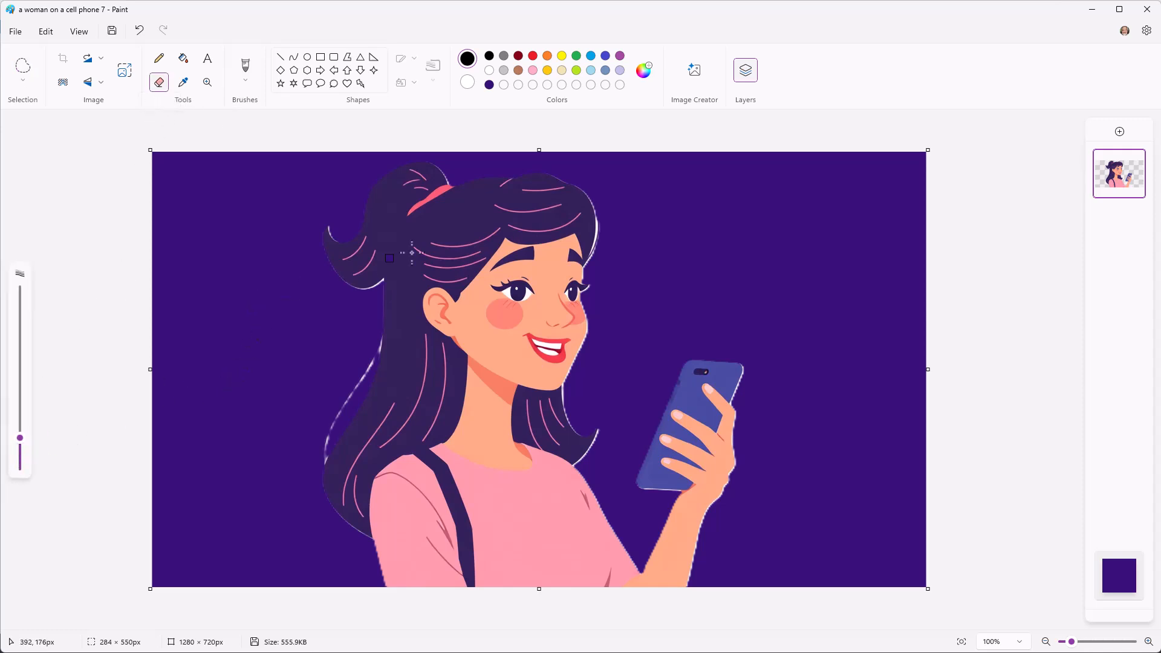
pyautogui.moveTo(593, 191)
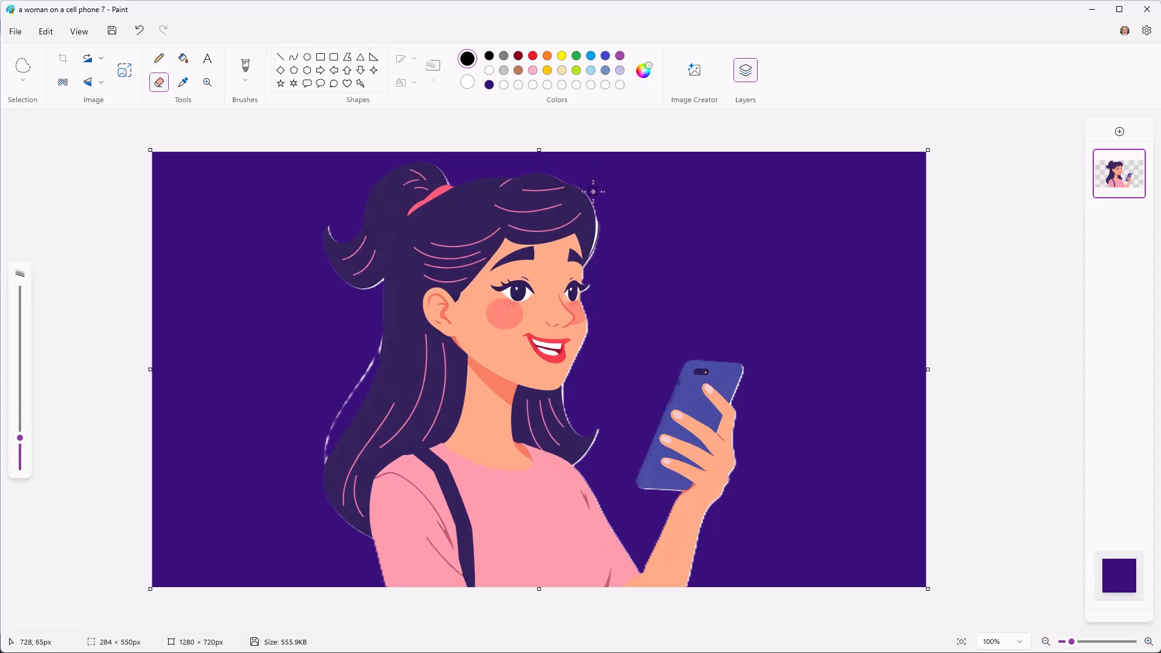
pyautogui.moveTo(604, 235)
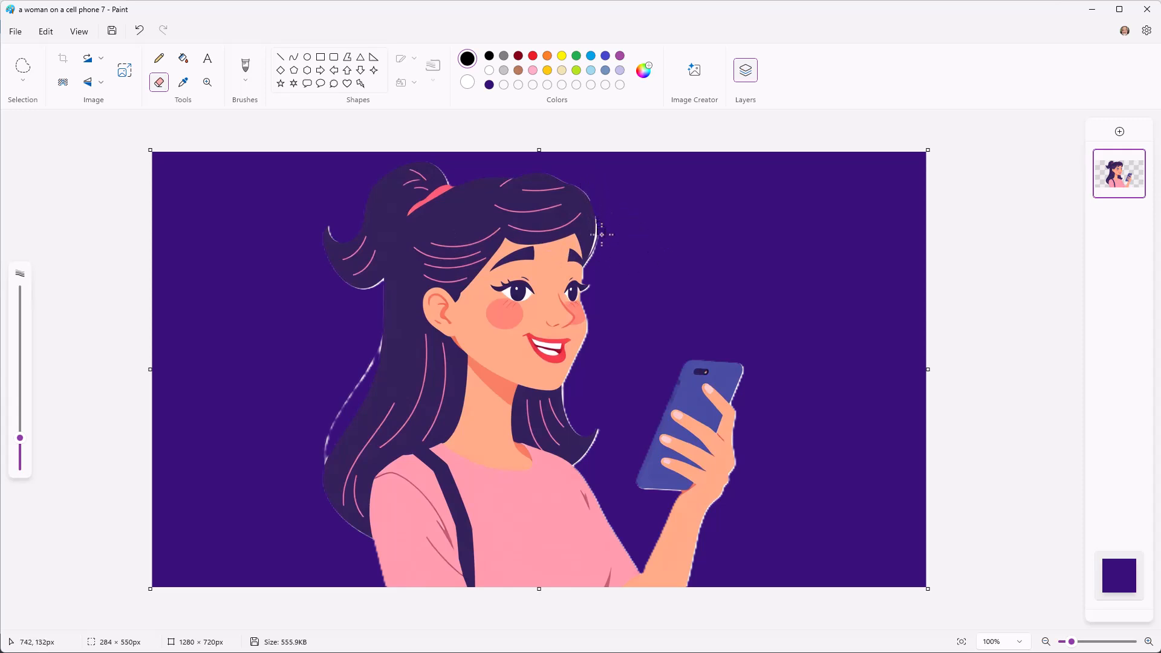
pyautogui.moveTo(592, 279)
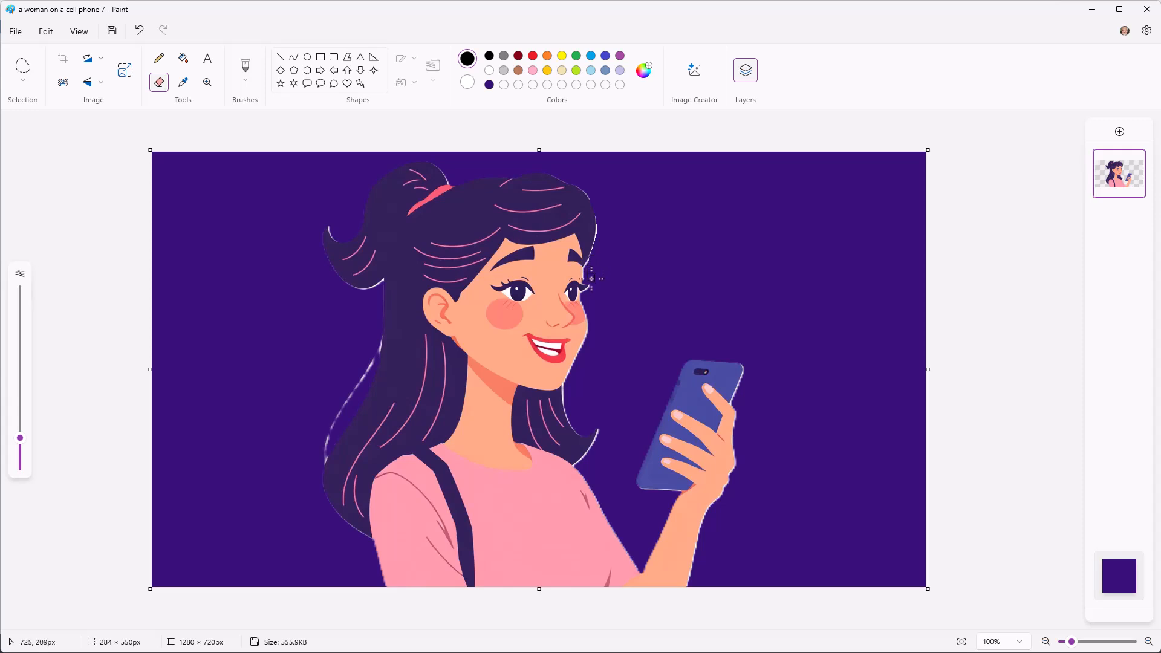
pyautogui.moveTo(328, 450)
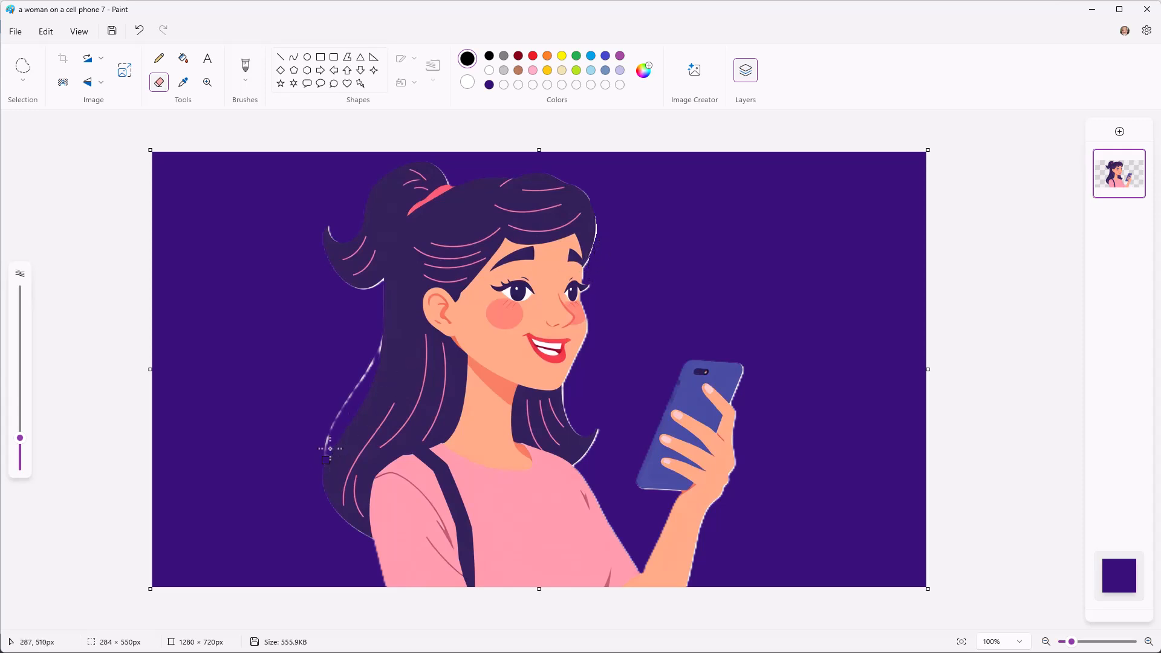
pyautogui.moveTo(371, 363)
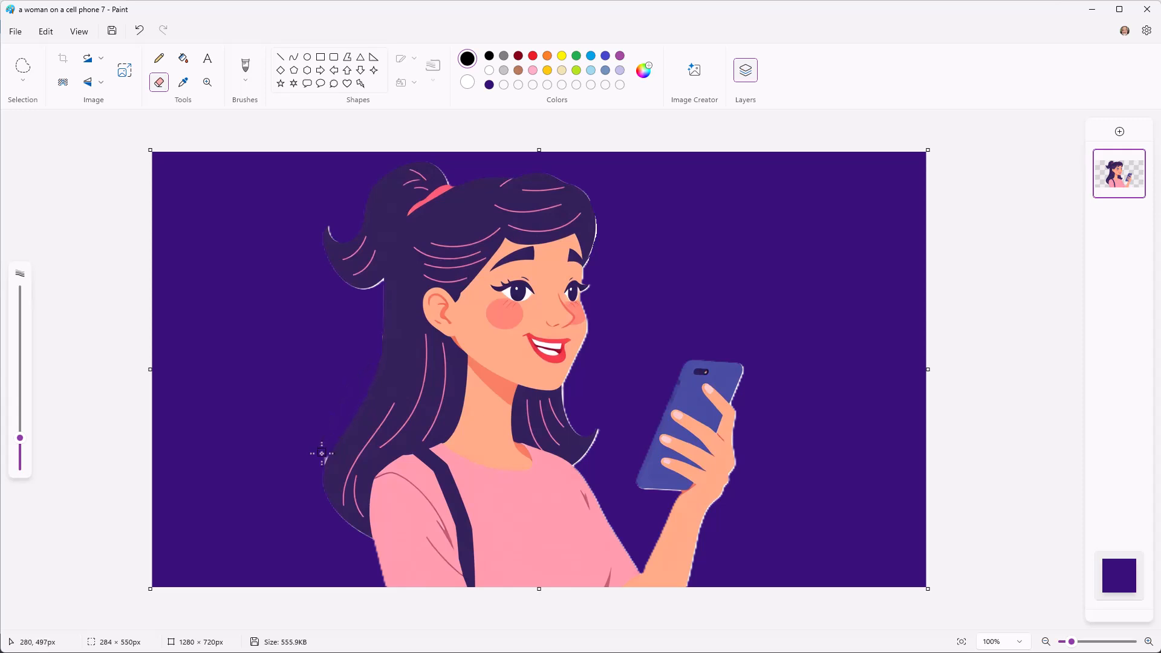
pyautogui.moveTo(331, 415)
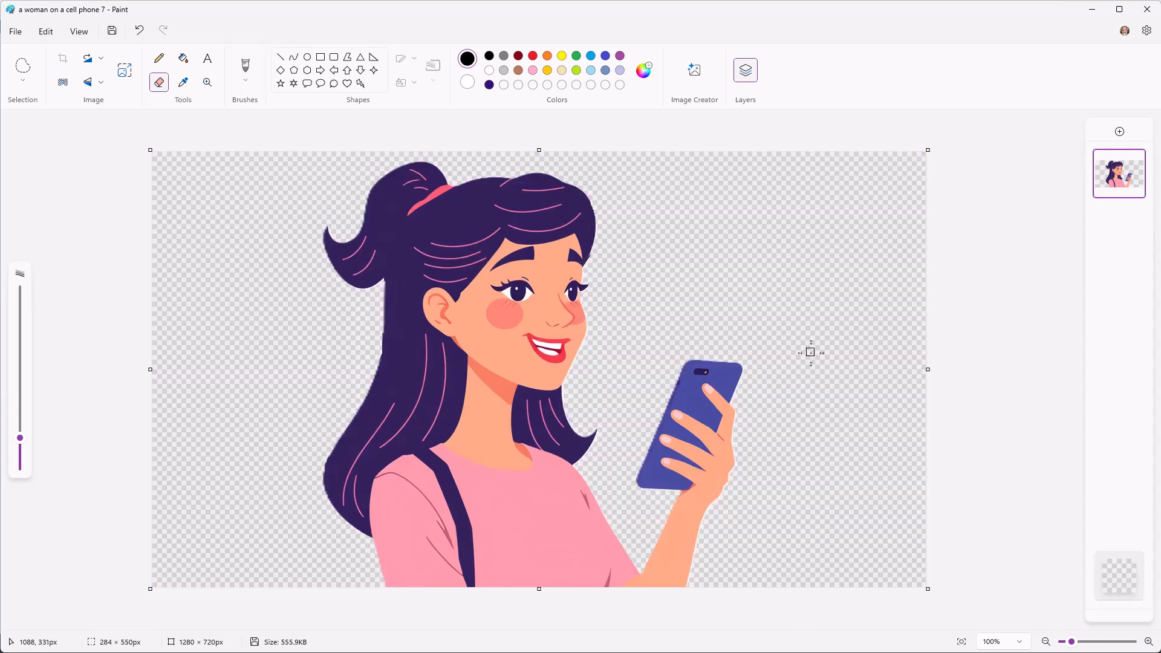
pyautogui.moveTo(678, 279)
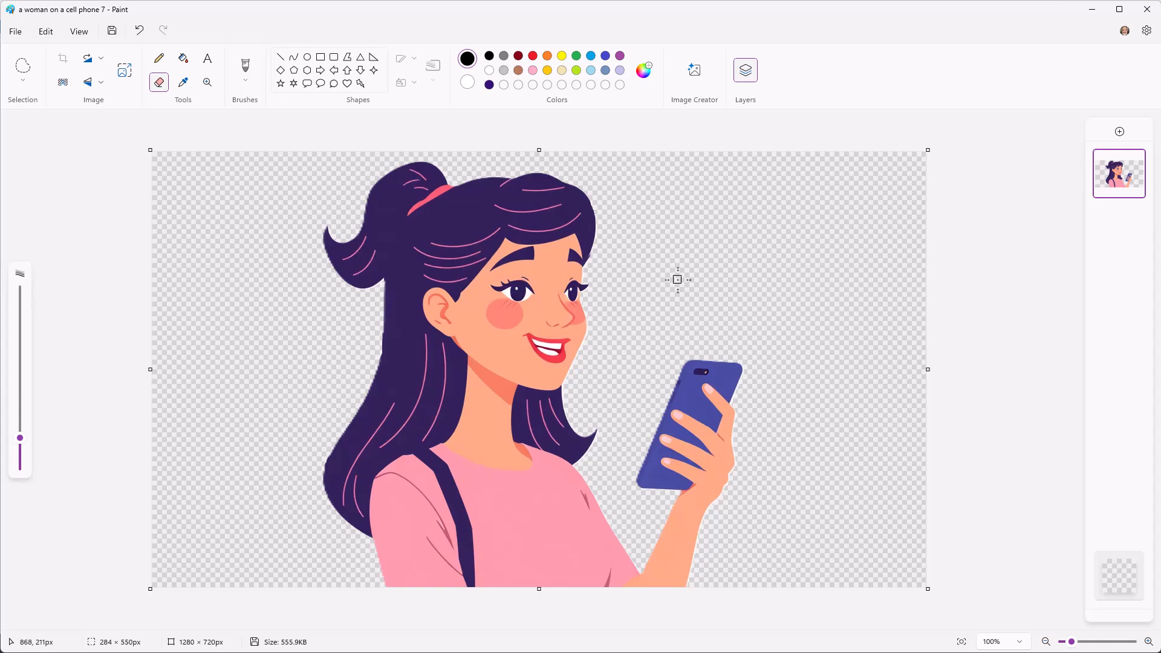
pyautogui.moveTo(533, 546)
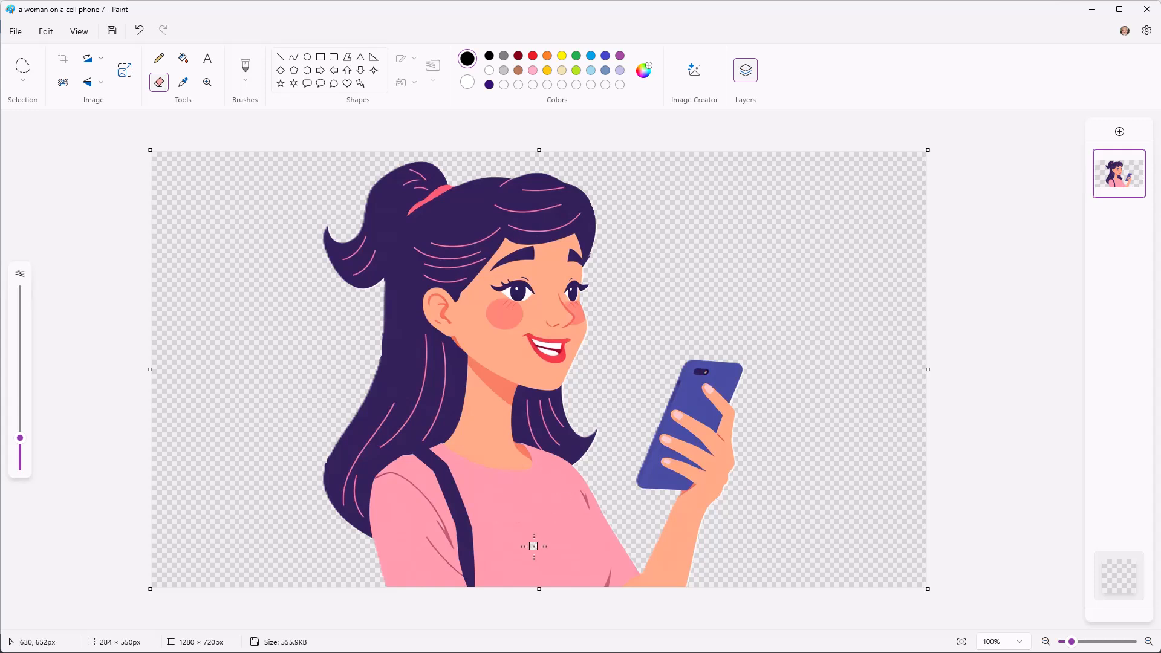
pyautogui.moveTo(264, 325)
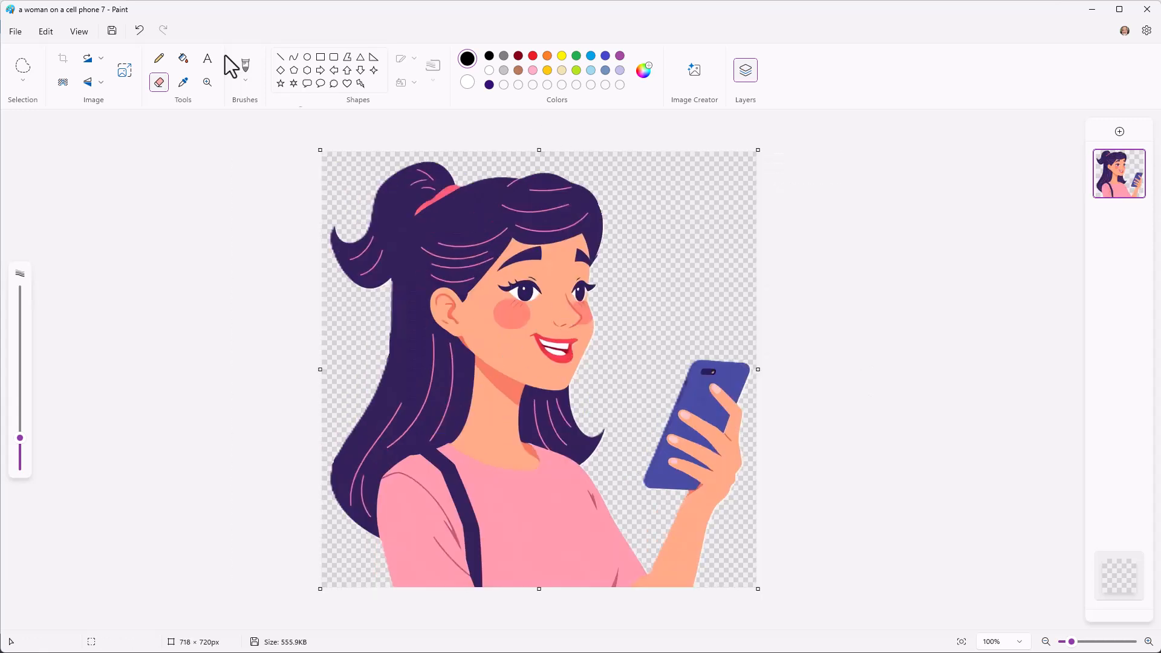
# Save the cropped transparent 718 × 720 woman-on-phone PNG
pyautogui.click(79, 31)
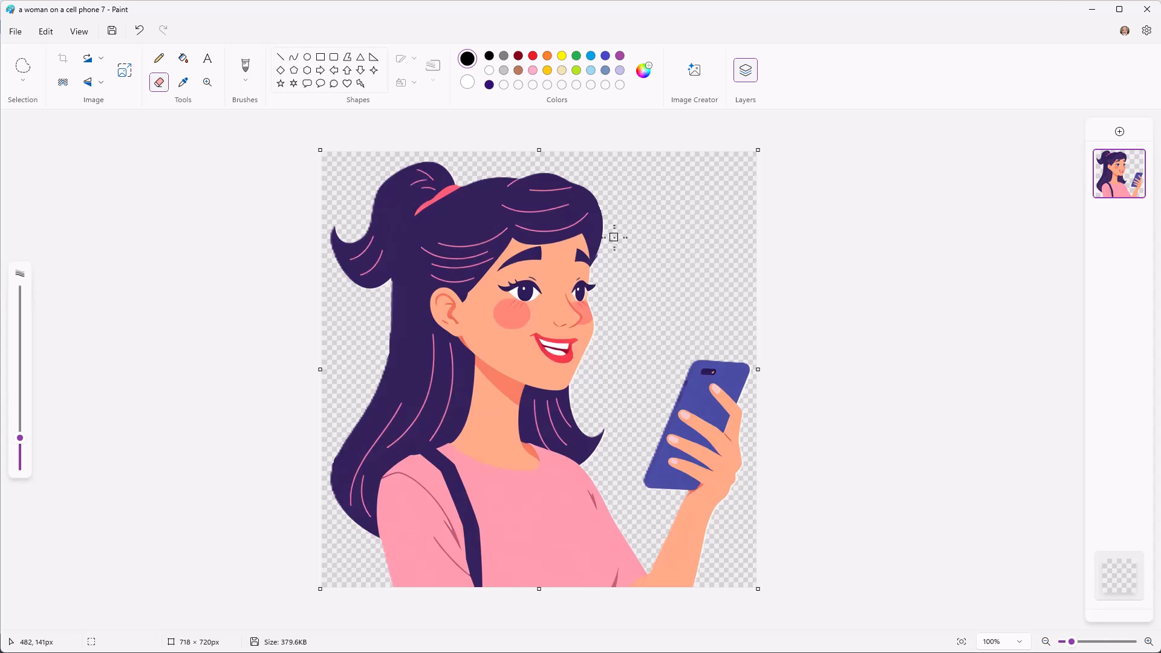
pyautogui.moveTo(615, 237)
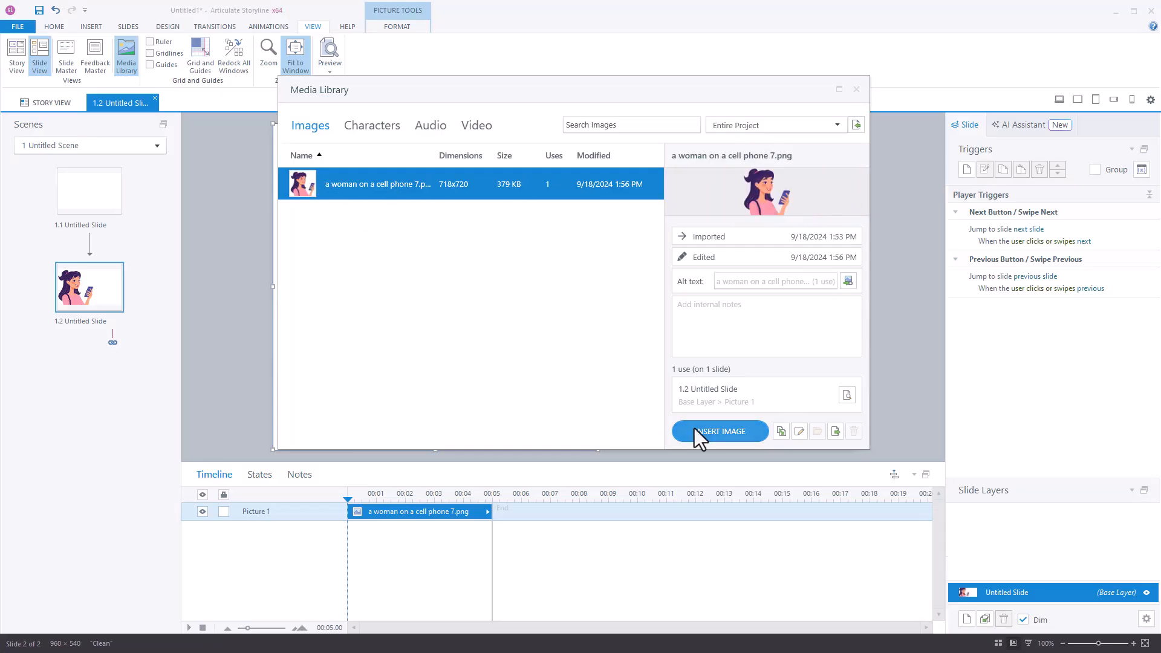
# Insert the edited transparent woman-on-phone PNG onto slide 1.2
pyautogui.click(718, 430)
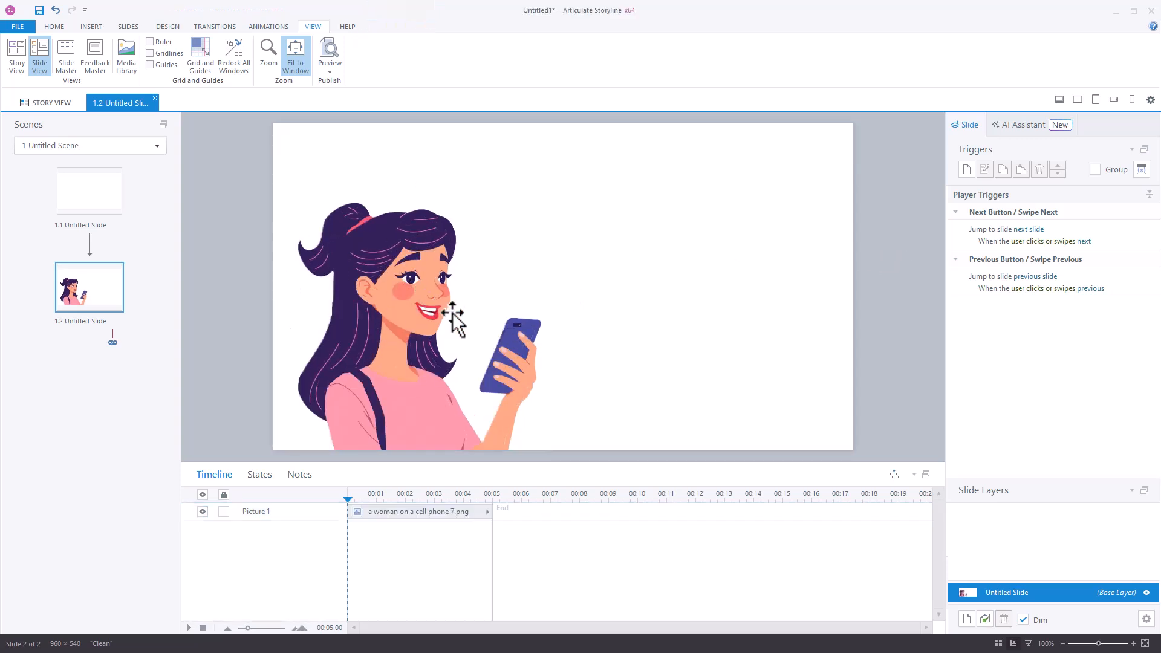
pyautogui.moveTo(497, 306)
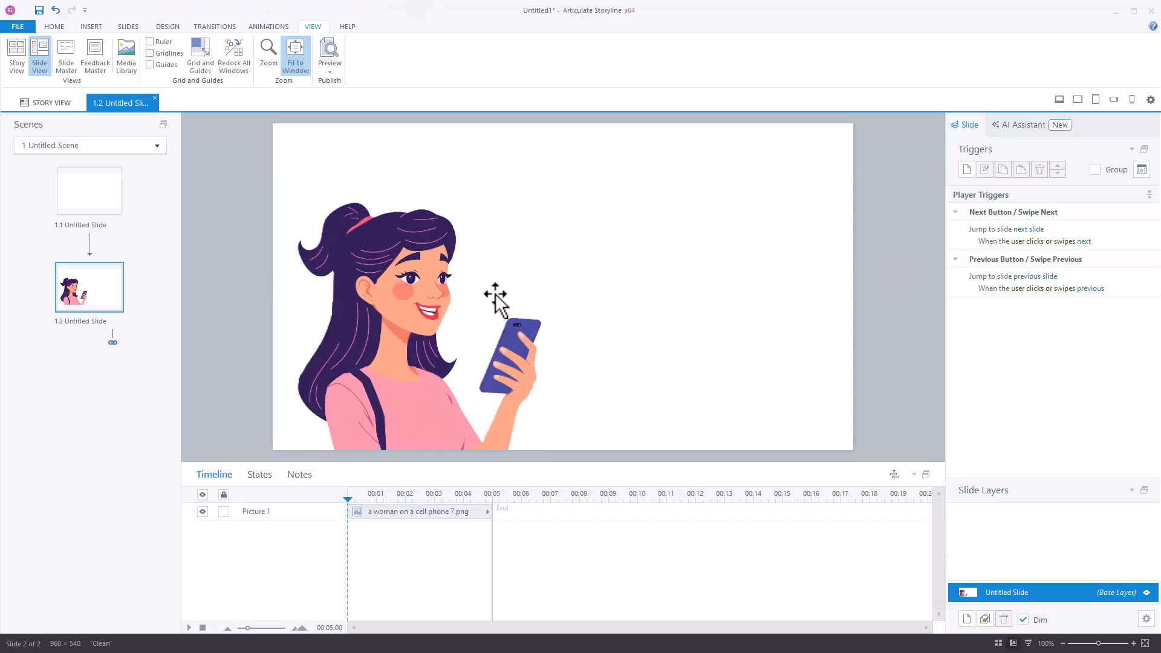